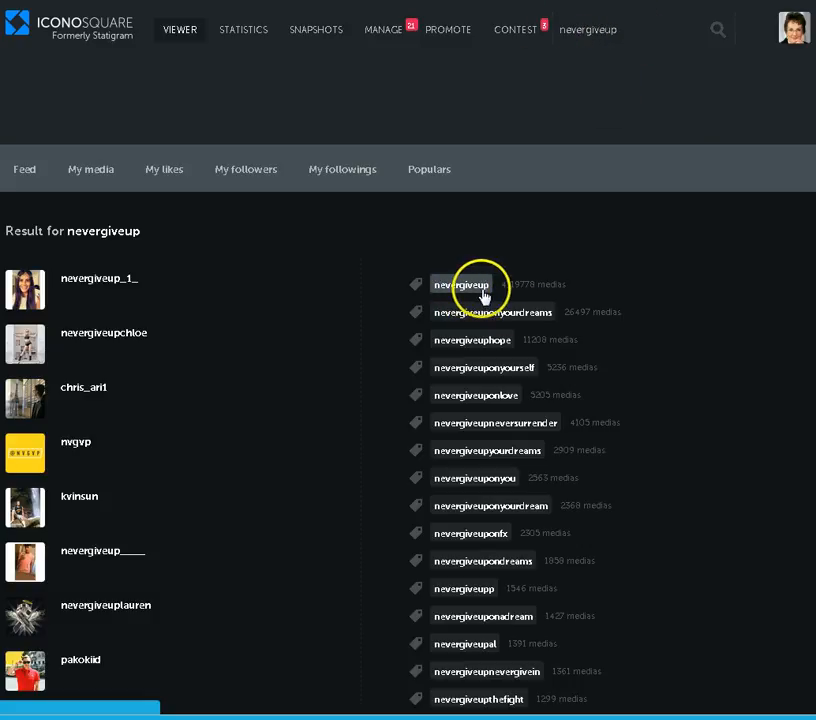
mouse_move(500, 304)
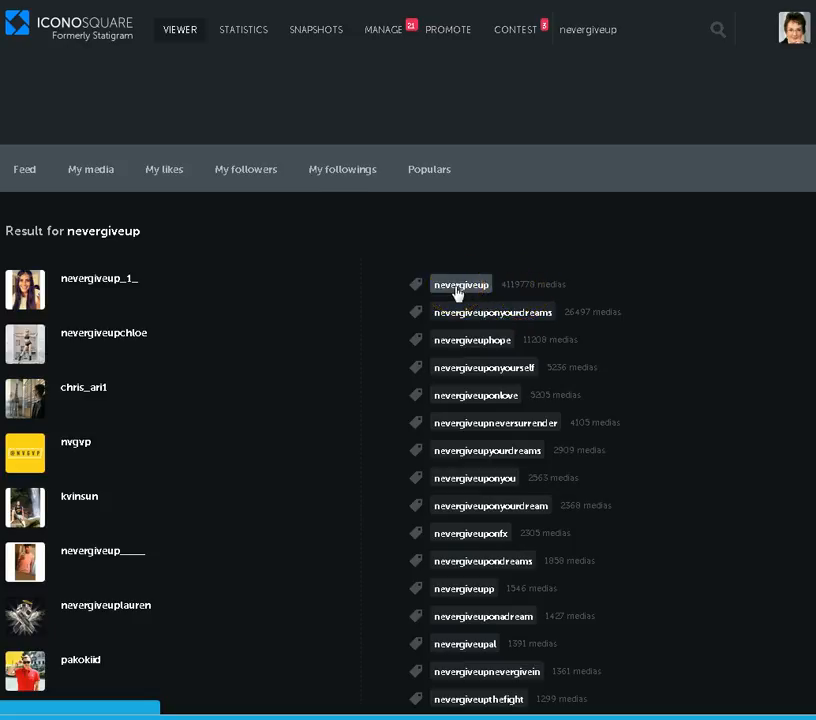
mouse_move(490, 312)
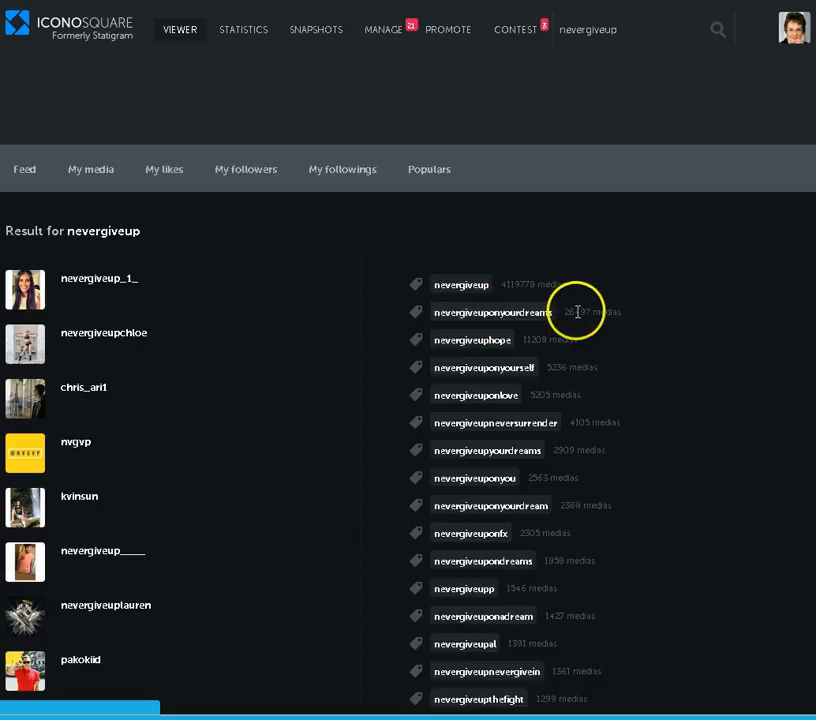
Browse the nevergiveuponyourdreams hashtag feed, scrolling down through its posts
click(492, 312)
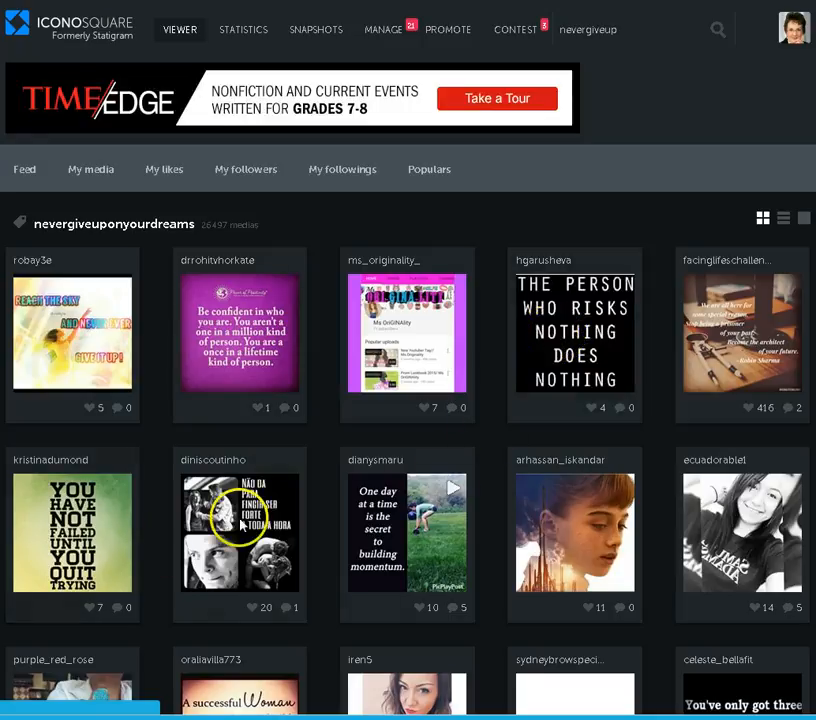
mouse_move(436, 438)
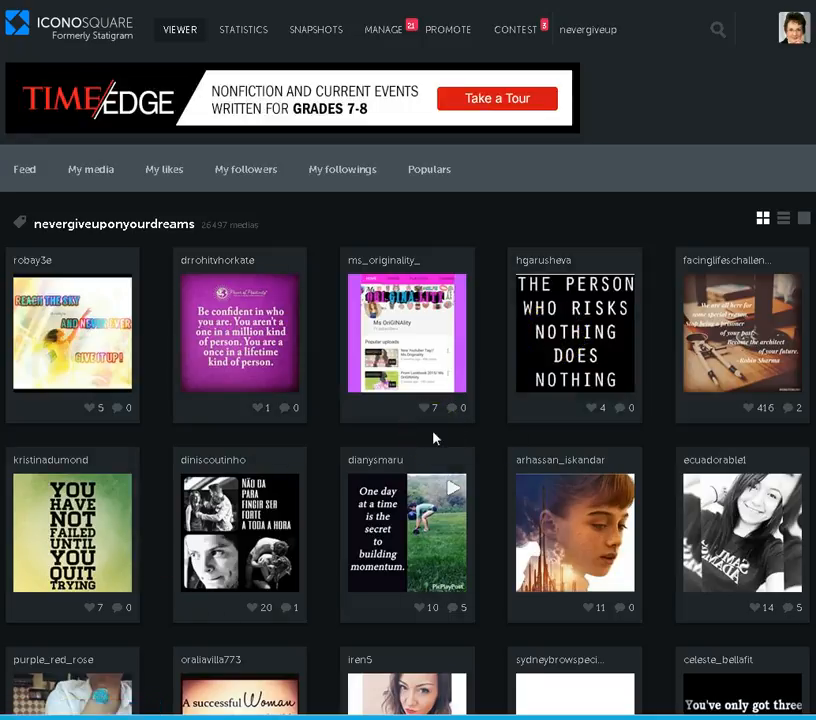
scroll(down, 3)
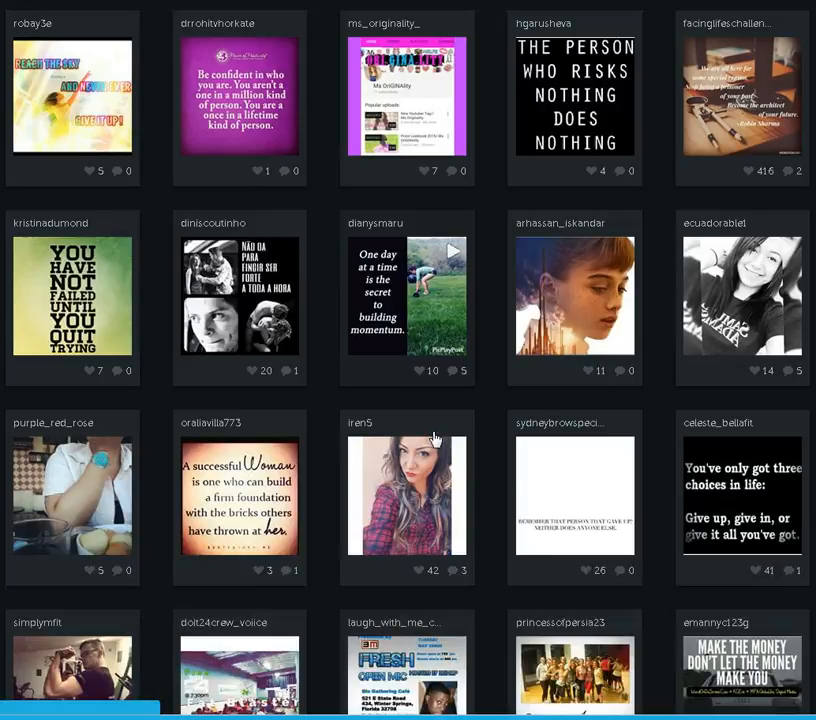
scroll(down, 3)
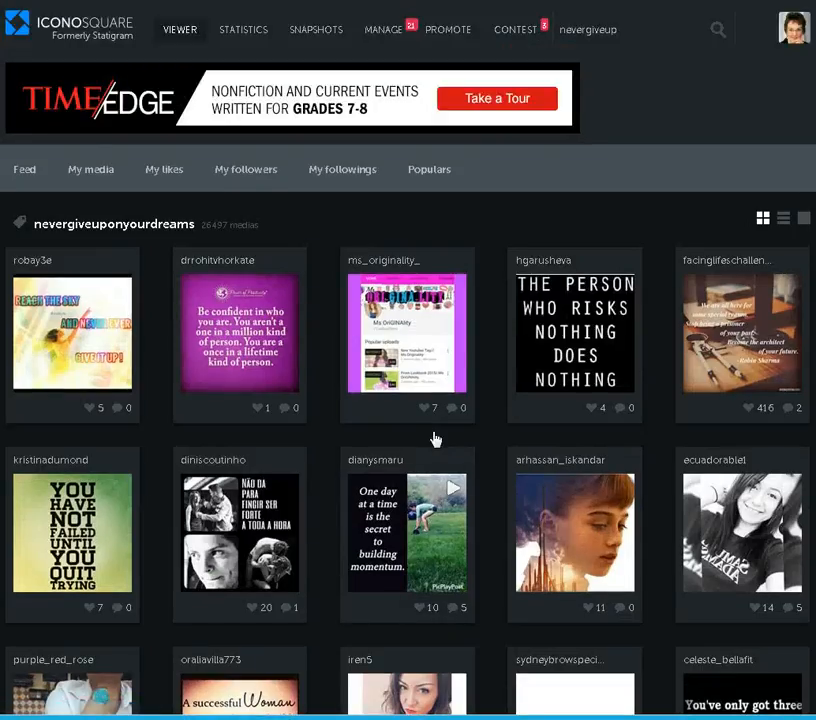
mouse_move(718, 30)
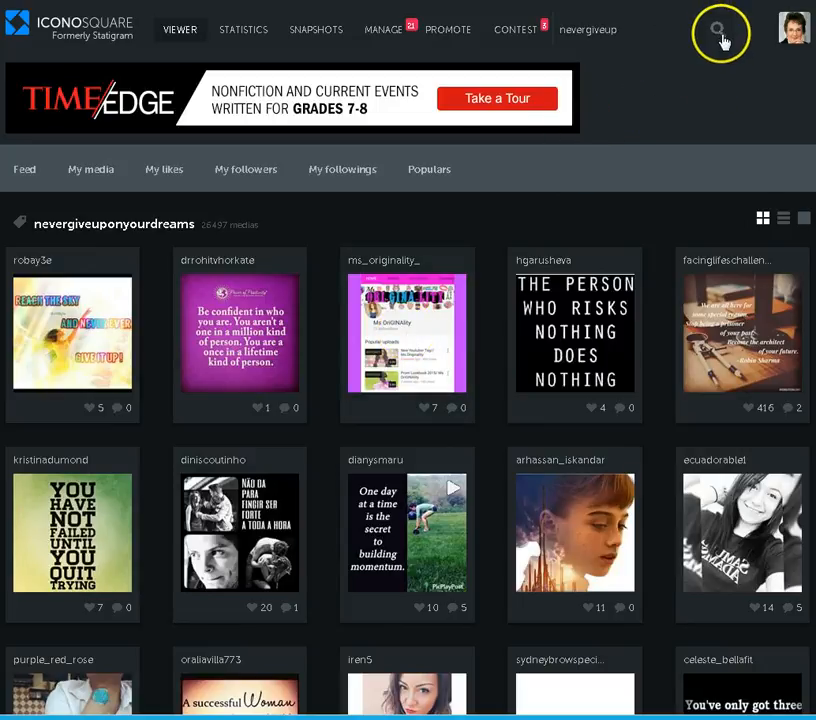
From the nevergiveup results, browse the nevergiveup hashtag feed and scroll through its posts
click(720, 32)
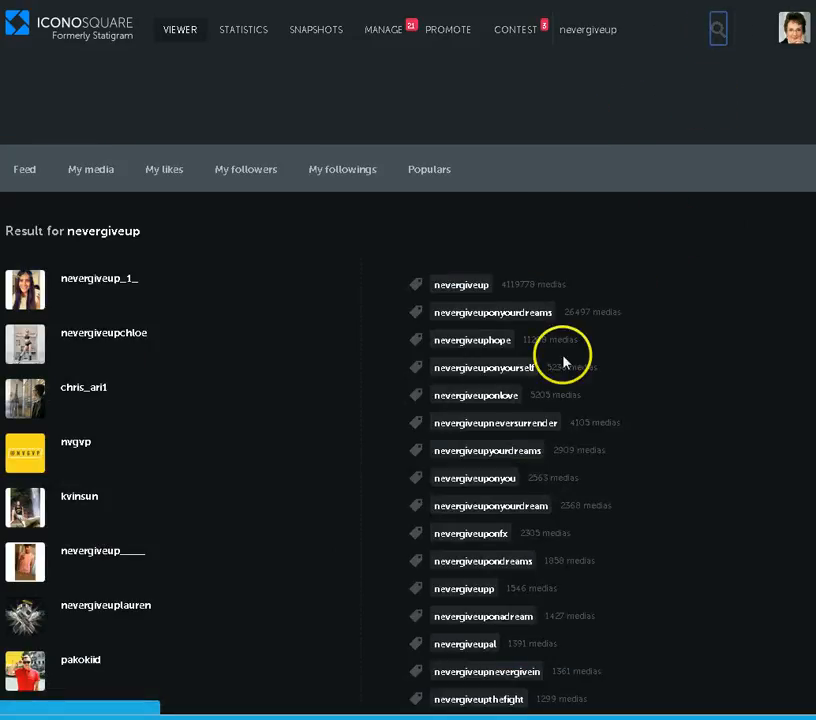
click(460, 284)
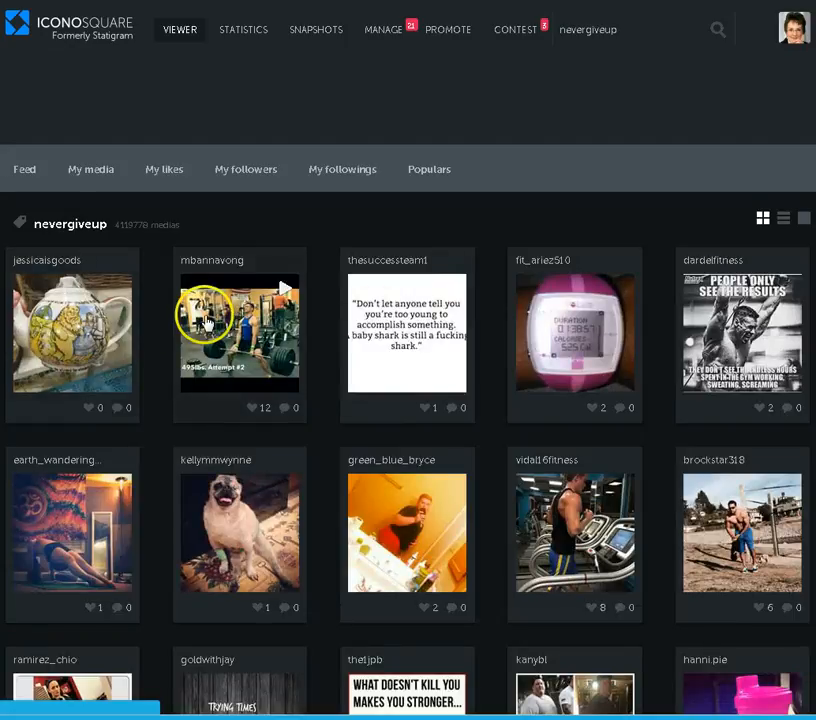
mouse_move(252, 500)
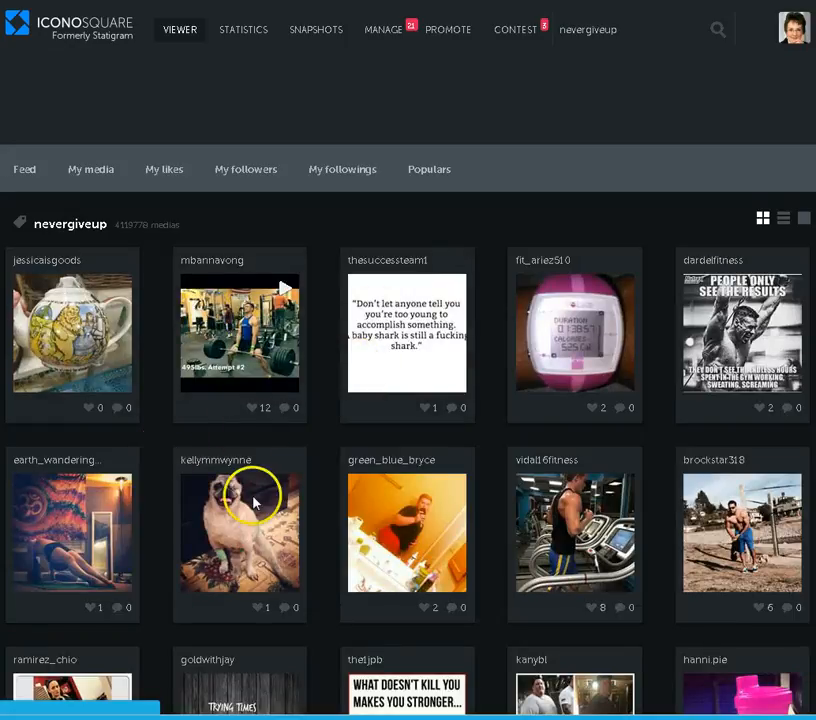
mouse_move(564, 576)
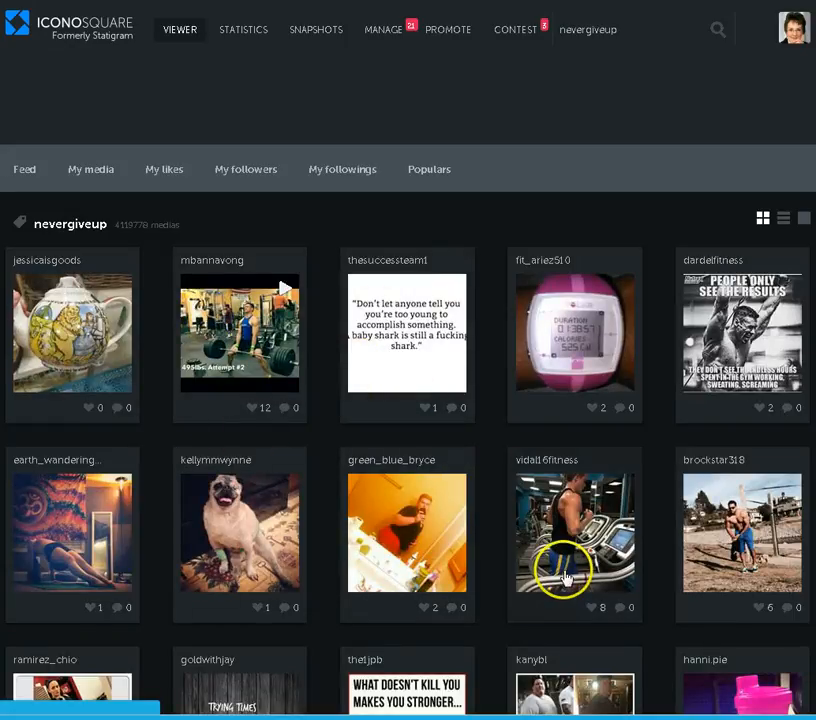
scroll(down, 3)
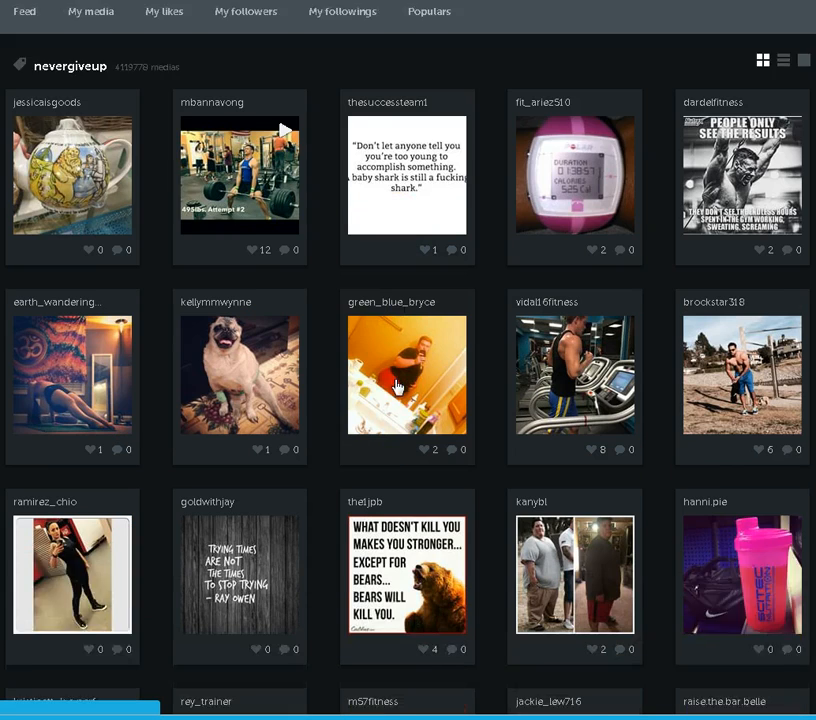
scroll(down, 3)
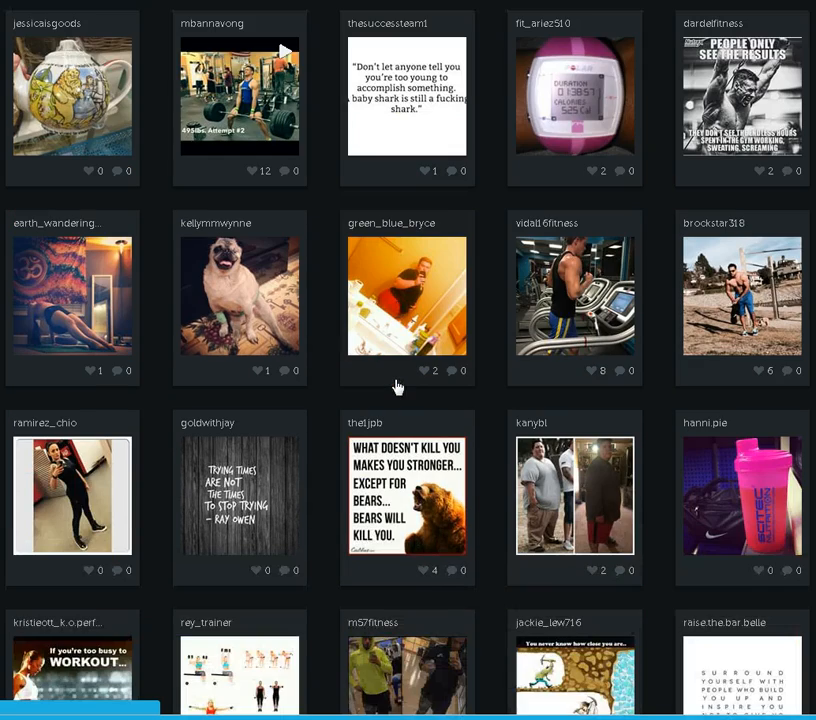
scroll(down, 3)
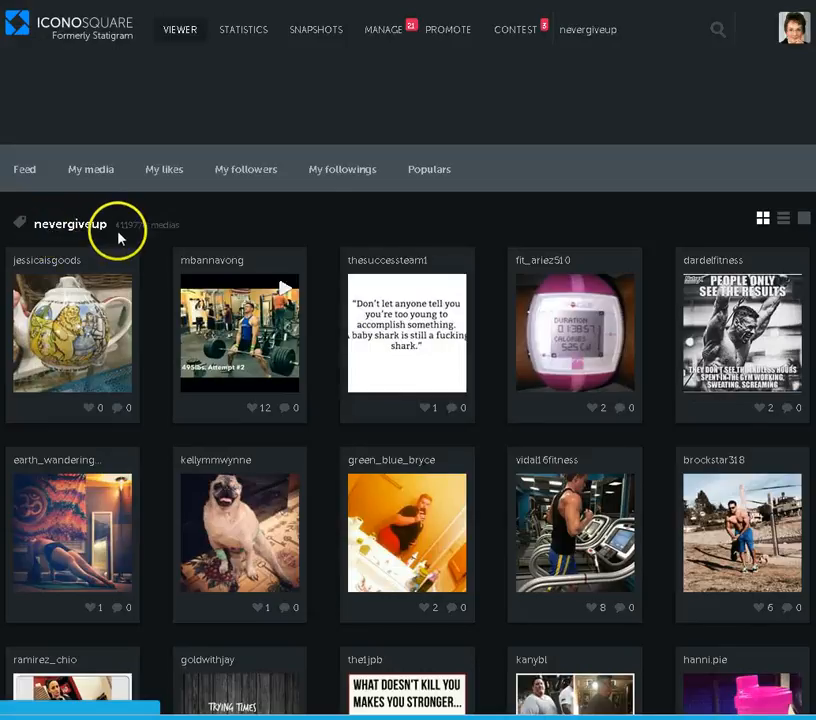
mouse_move(234, 248)
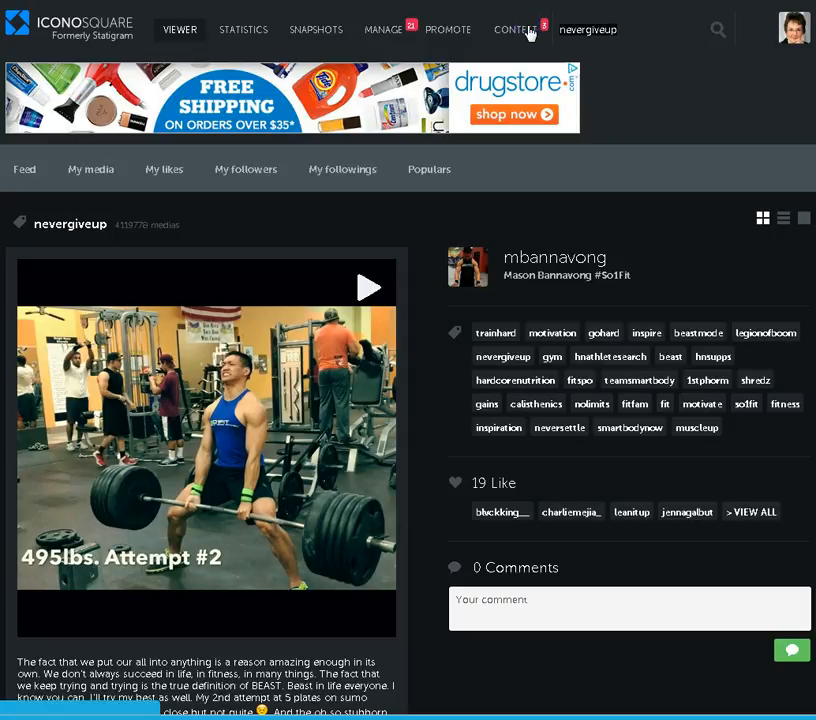
Revisit the nevergiveuponyourdreams feed briefly, then land back on the nevergiveup results
click(716, 28)
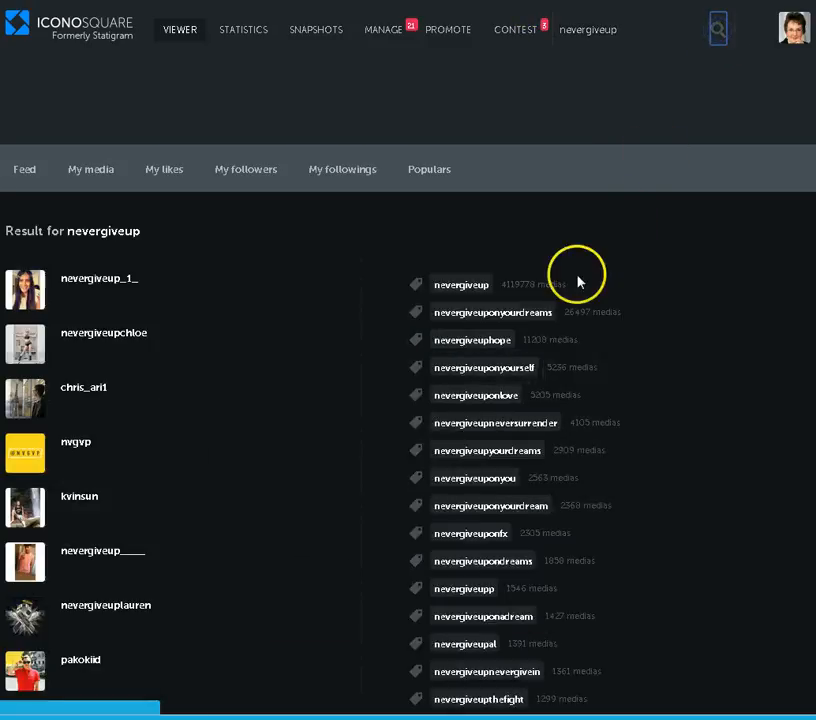
mouse_move(464, 328)
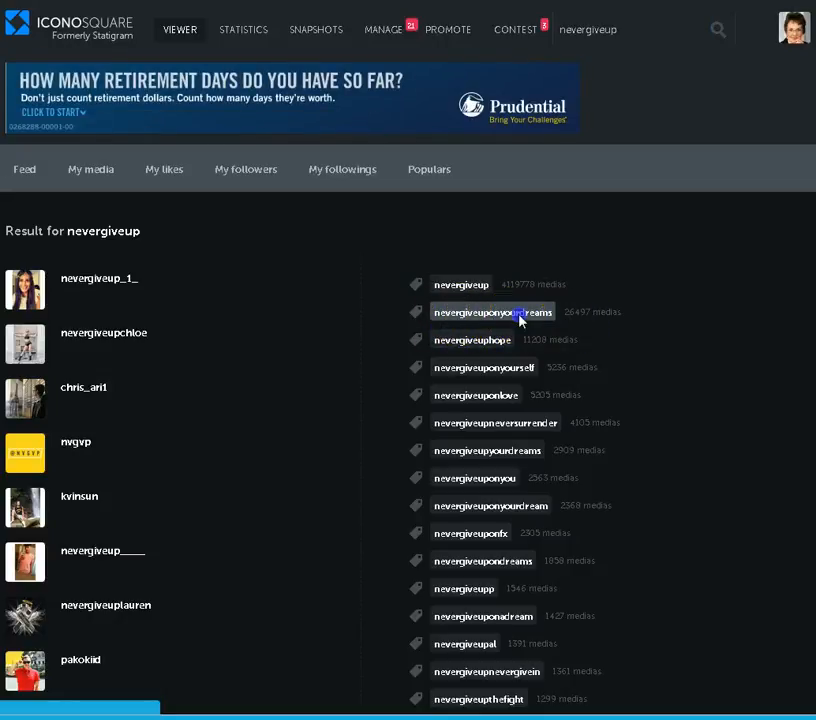
click(492, 312)
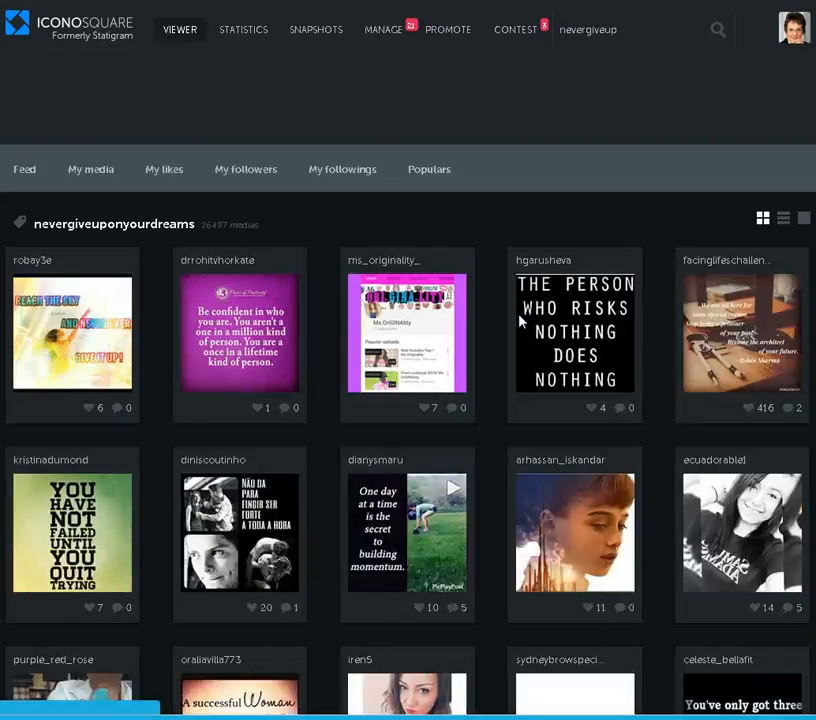
click(716, 28)
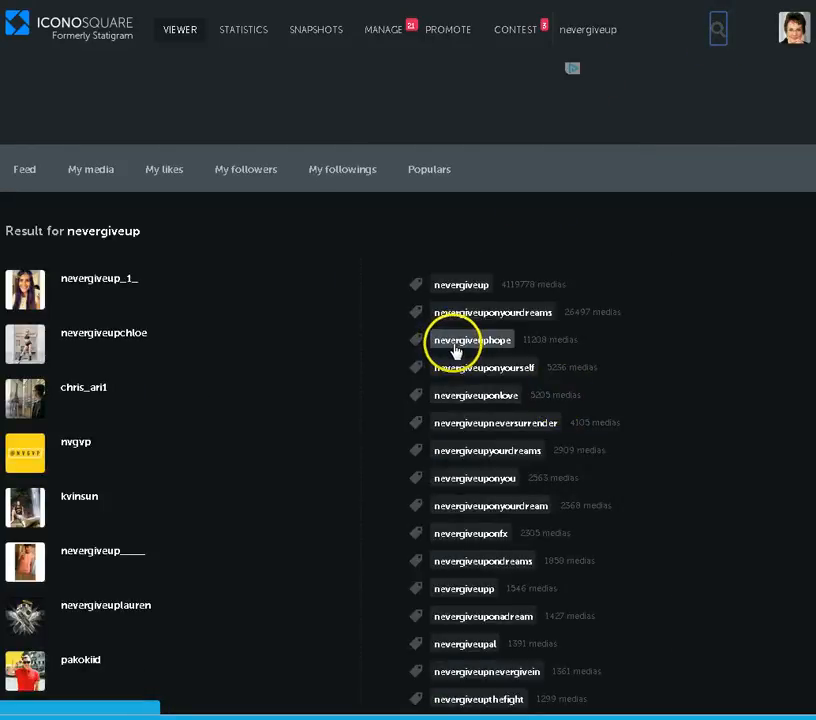
Browse the nevergiveuphope hashtag feed, scrolling down through its posts
click(472, 340)
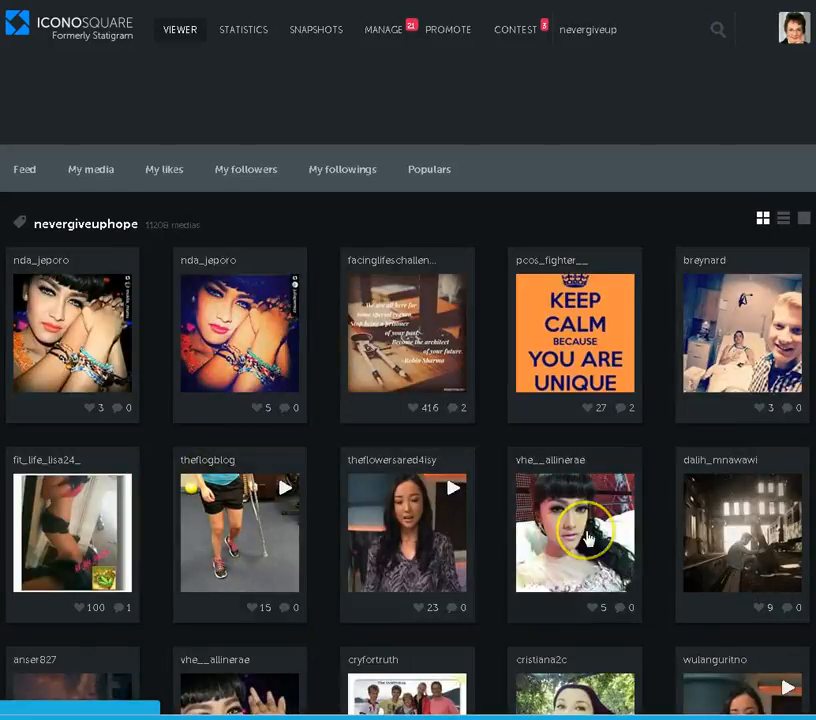
scroll(down, 3)
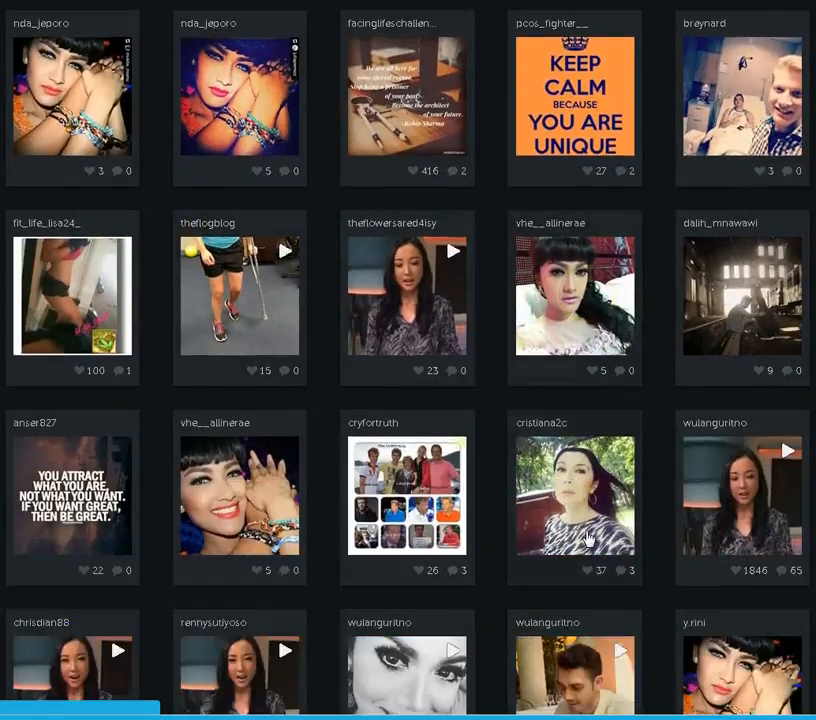
scroll(down, 3)
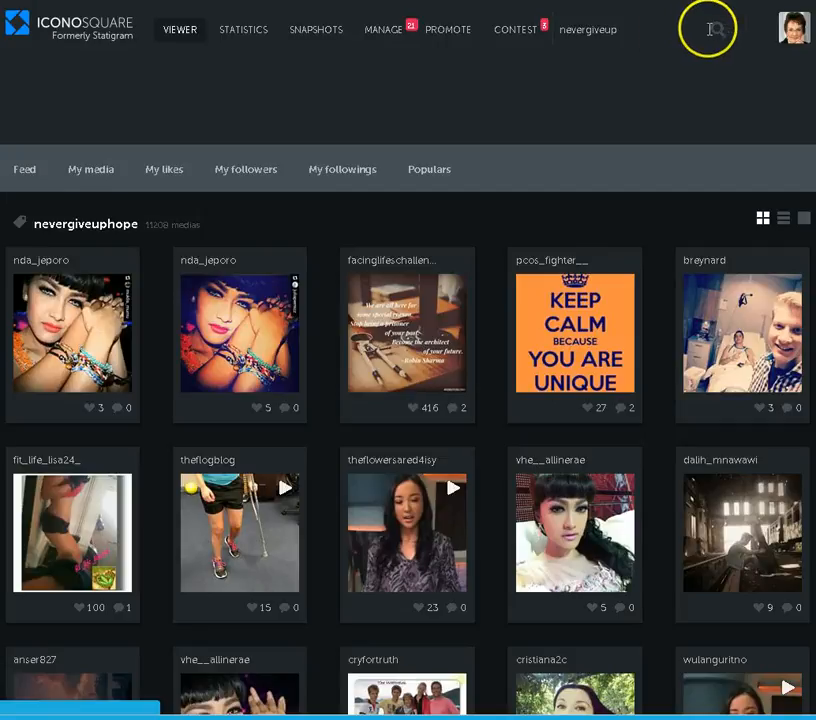
From the nevergiveup results, browse the nevergiveuponyourself feed down to its More button
click(708, 28)
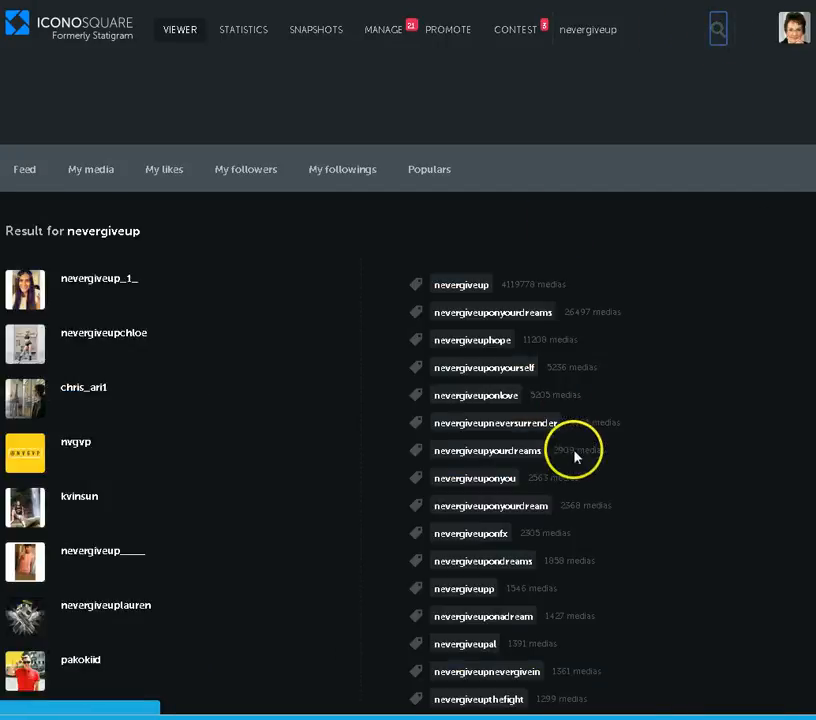
mouse_move(484, 378)
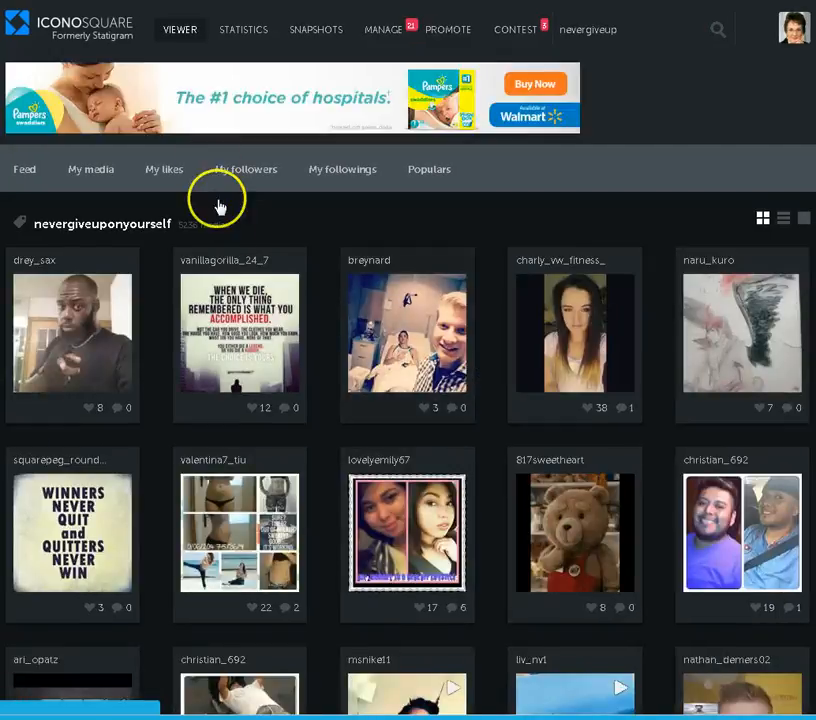
mouse_move(244, 280)
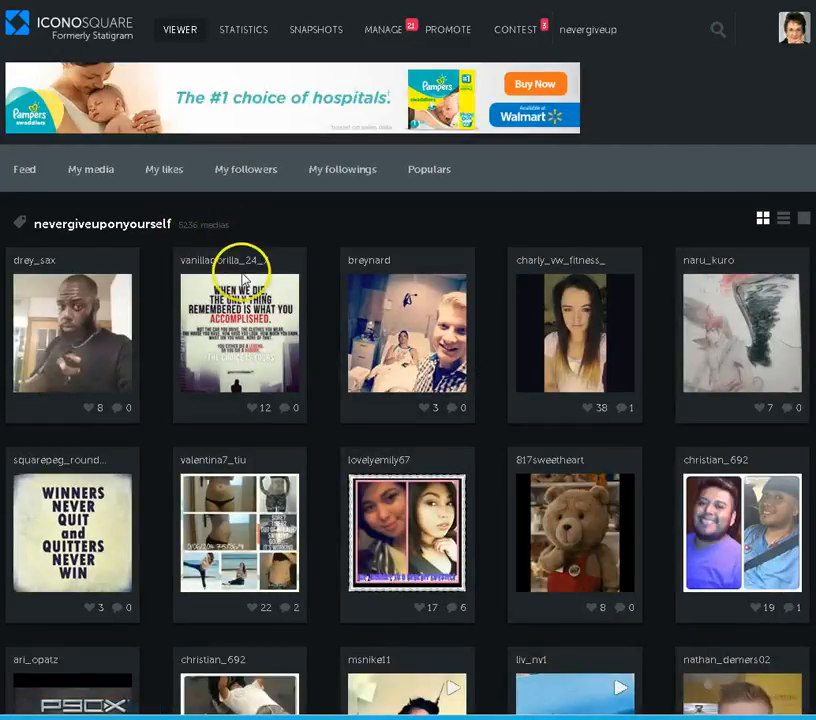
mouse_move(252, 552)
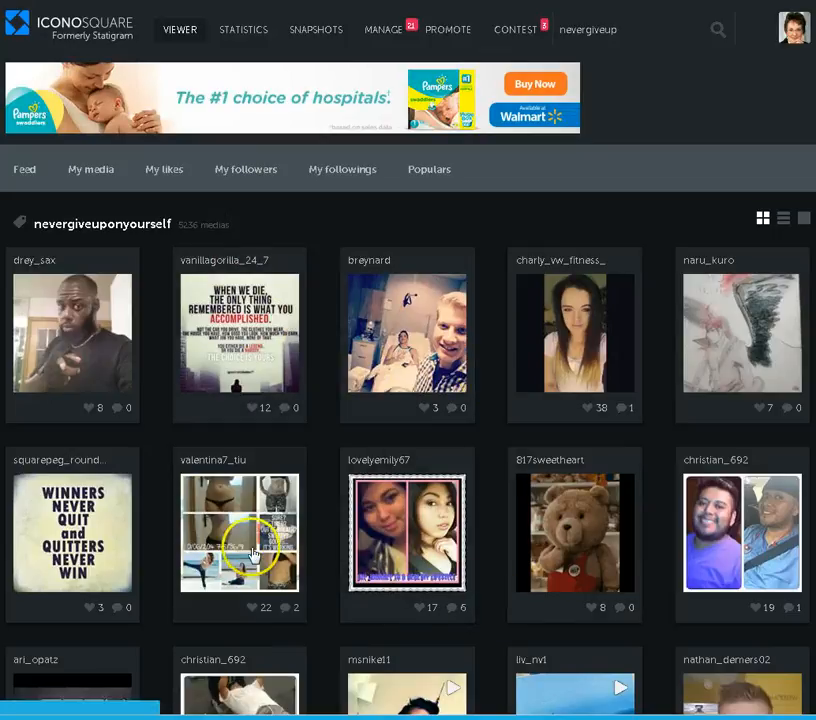
mouse_move(584, 552)
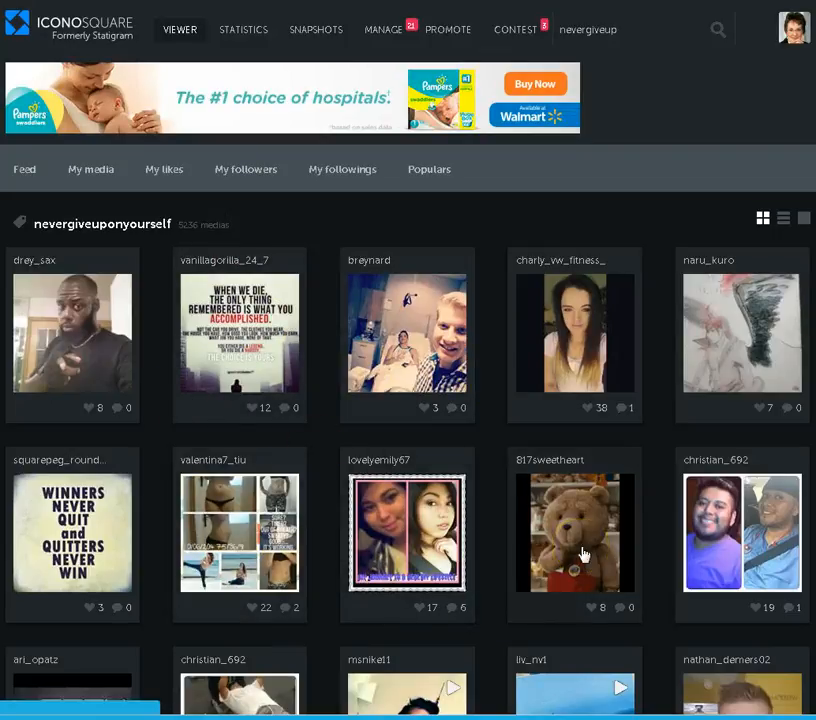
scroll(down, 3)
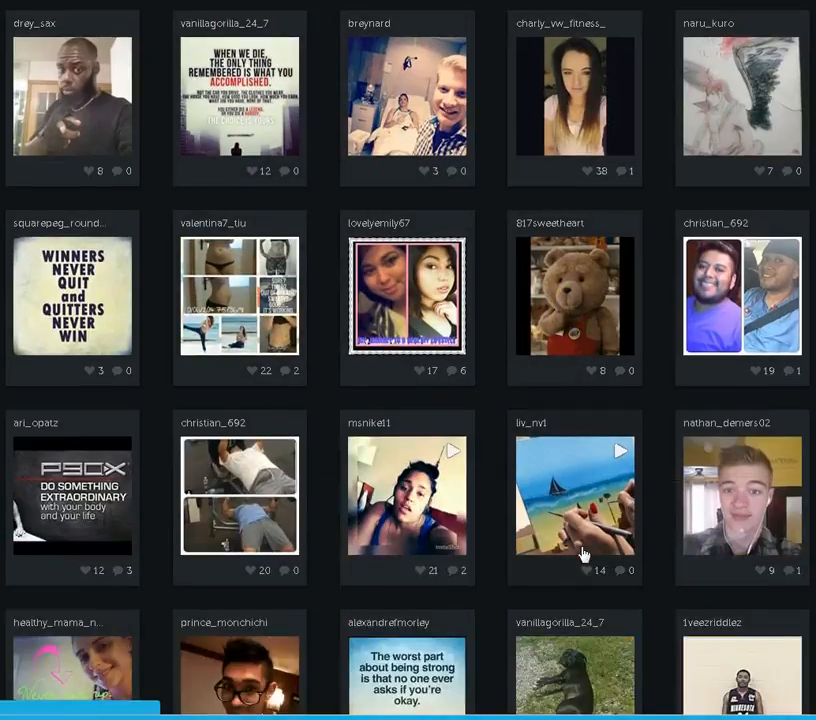
scroll(down, 3)
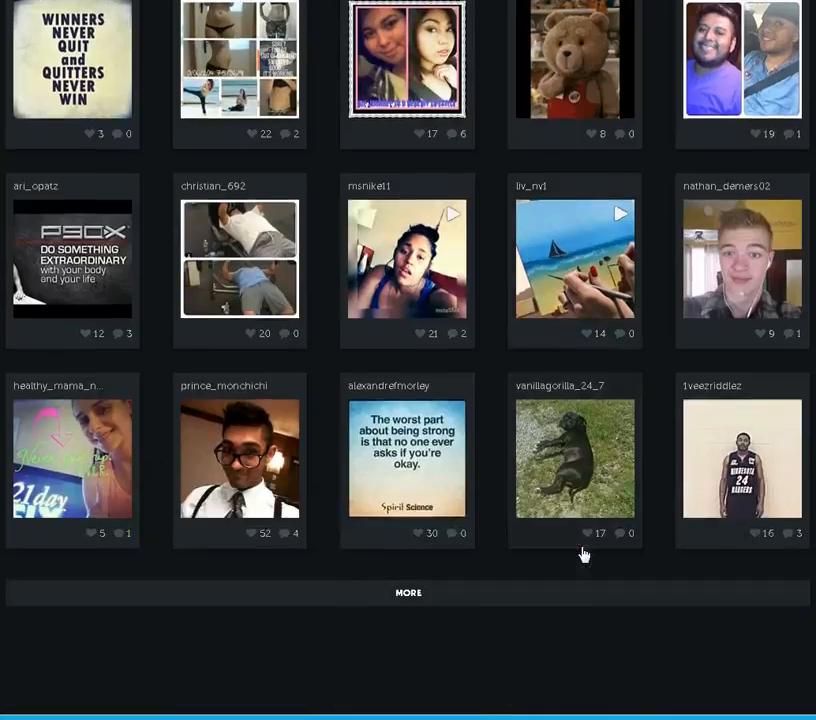
scroll(up, 3)
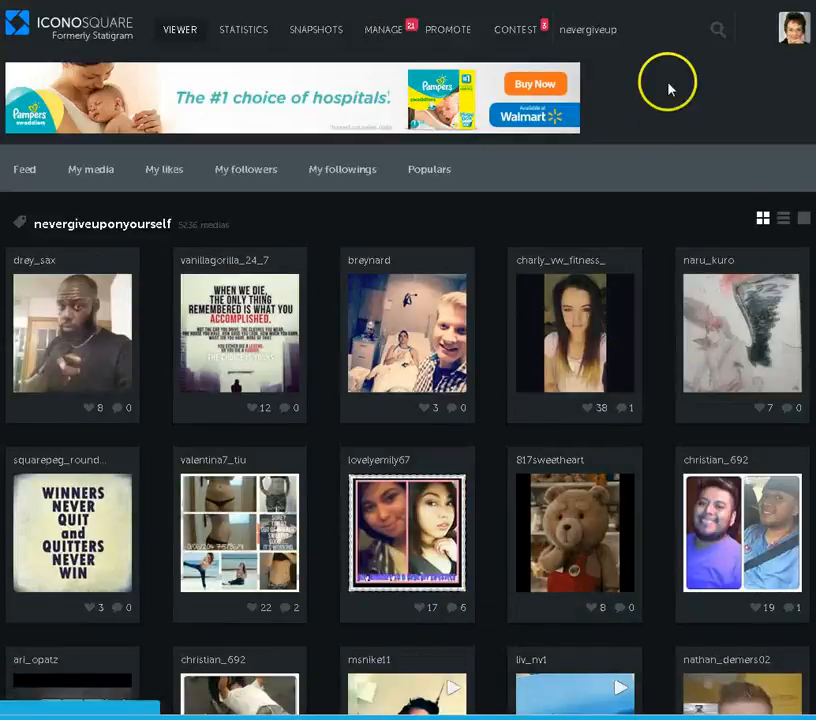
Leave the nevergiveuponyourself feed for the nevergiveup results and related hashtags
click(716, 28)
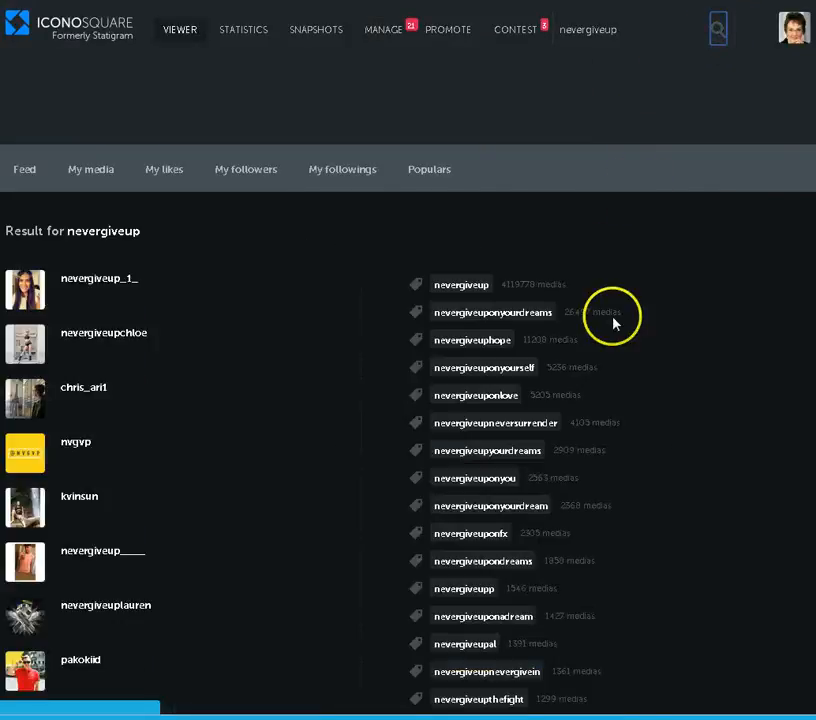
mouse_move(456, 590)
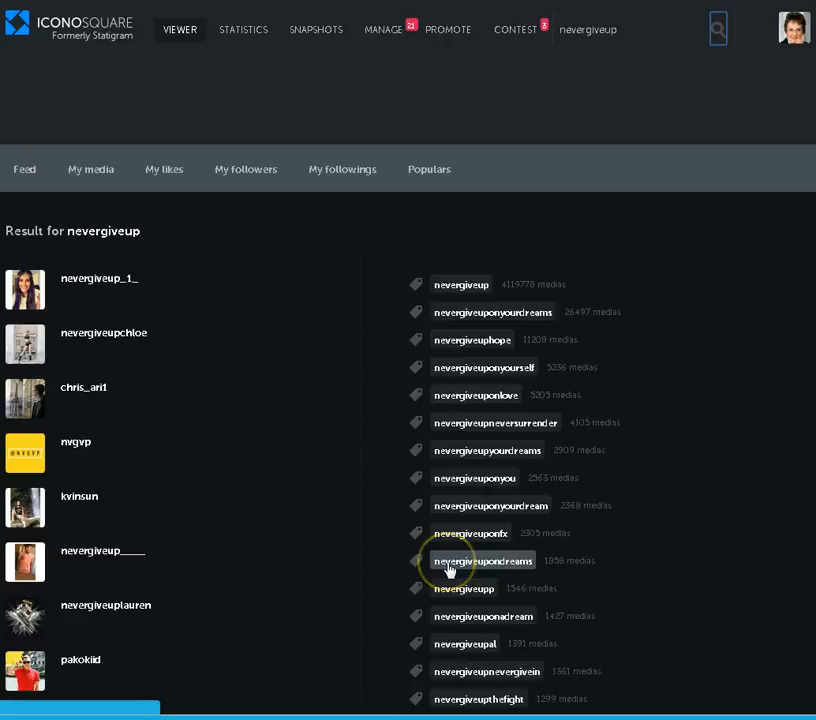
mouse_move(470, 504)
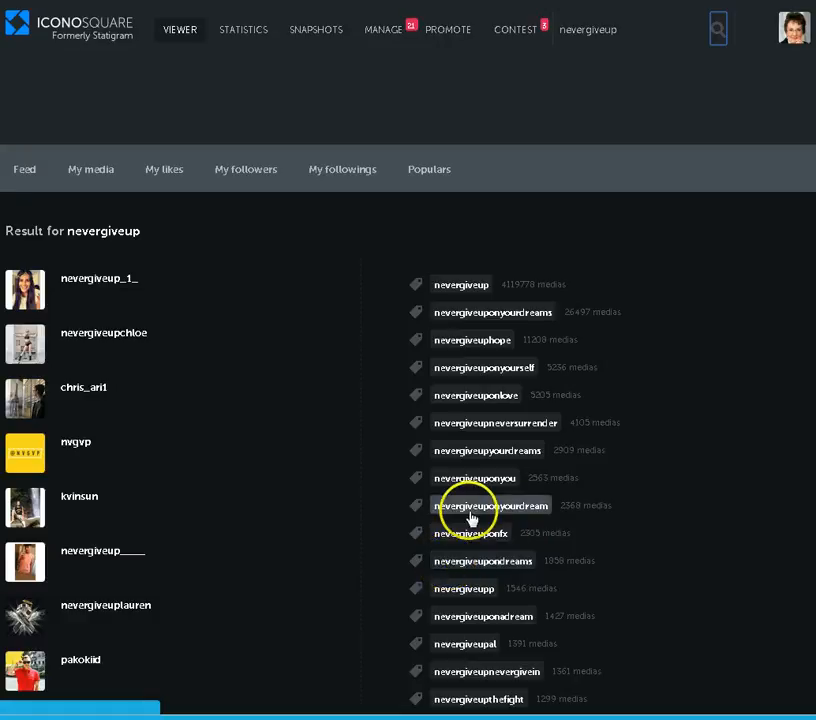
mouse_move(504, 450)
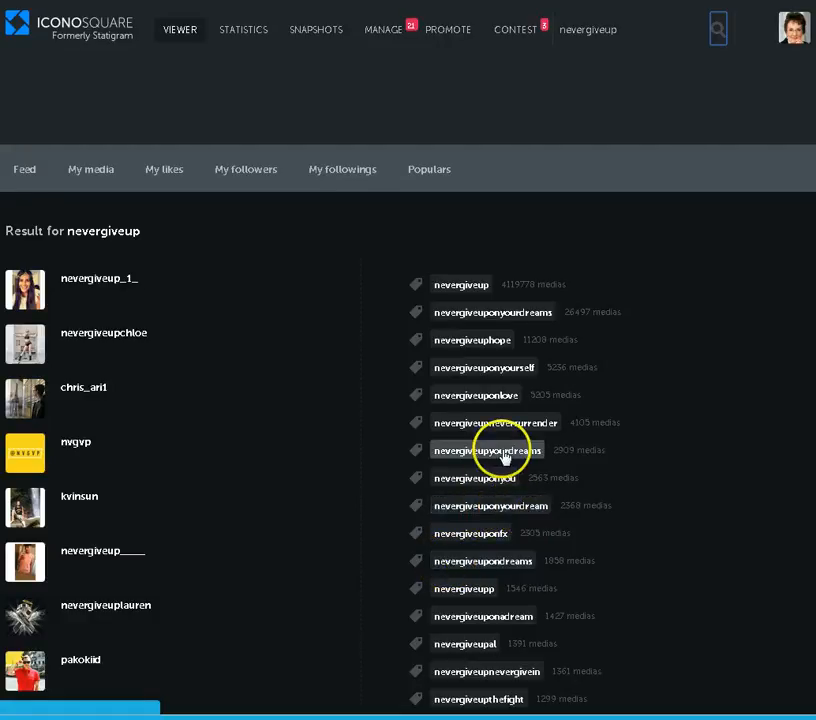
mouse_move(530, 452)
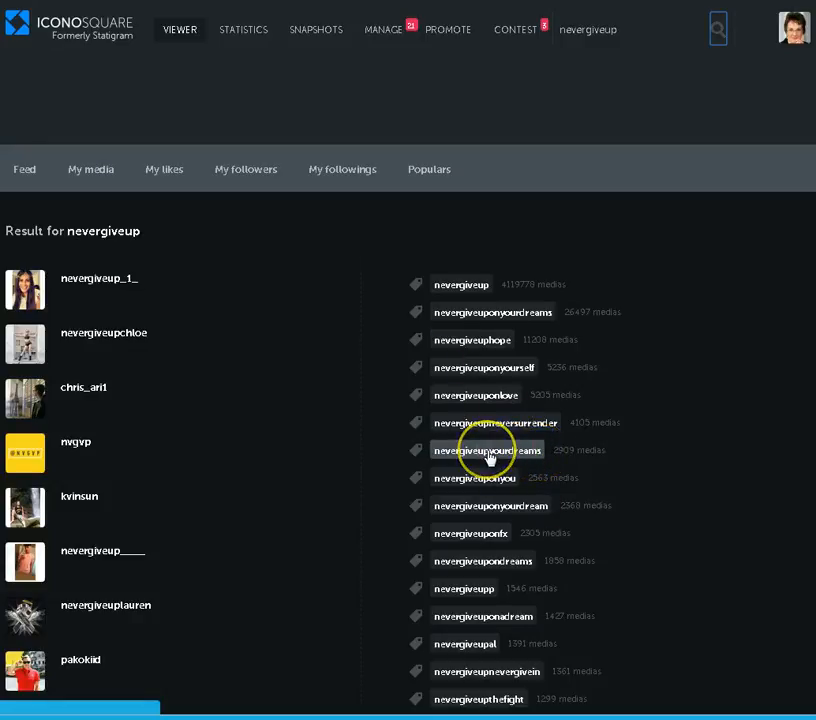
mouse_move(476, 588)
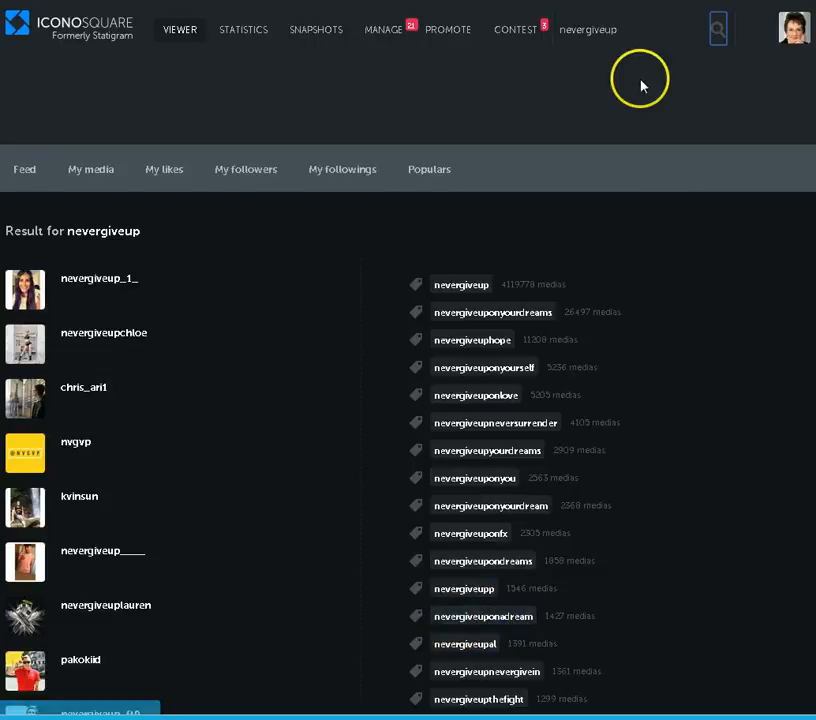
mouse_move(520, 296)
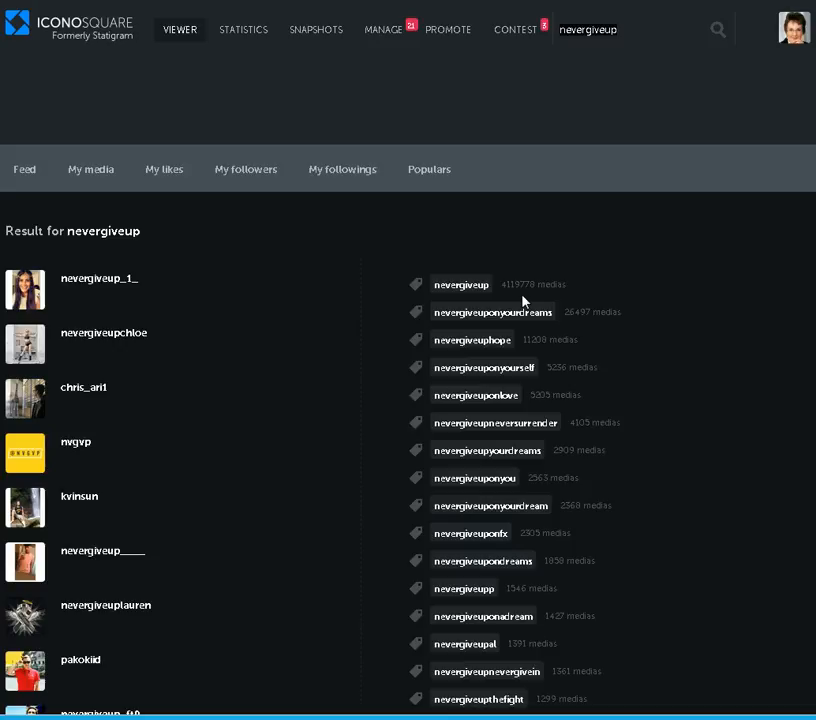
Search Iconosquare for 'dream big' to list dreambig accounts and related hashtags
text(dream big)
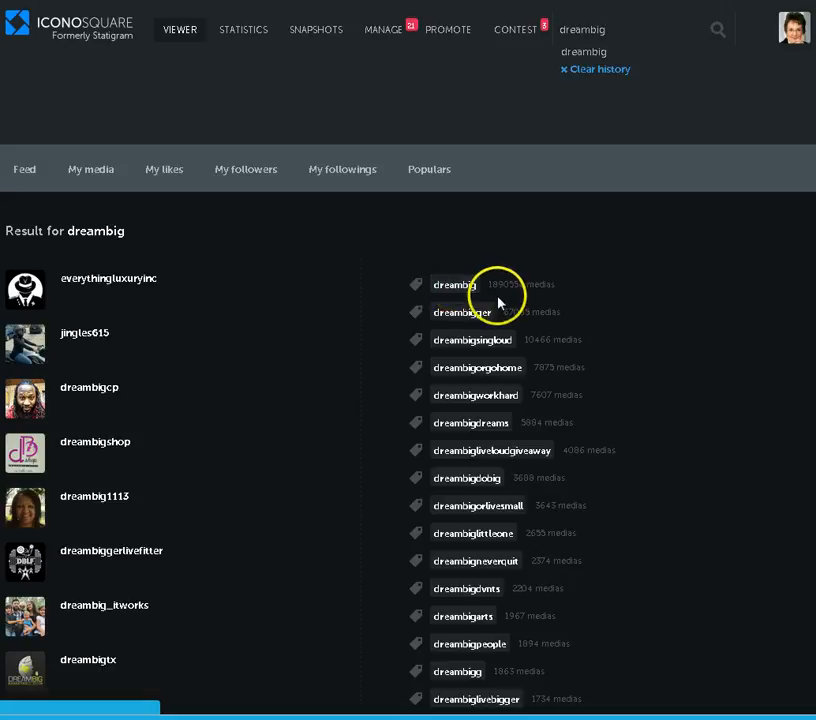
mouse_move(444, 356)
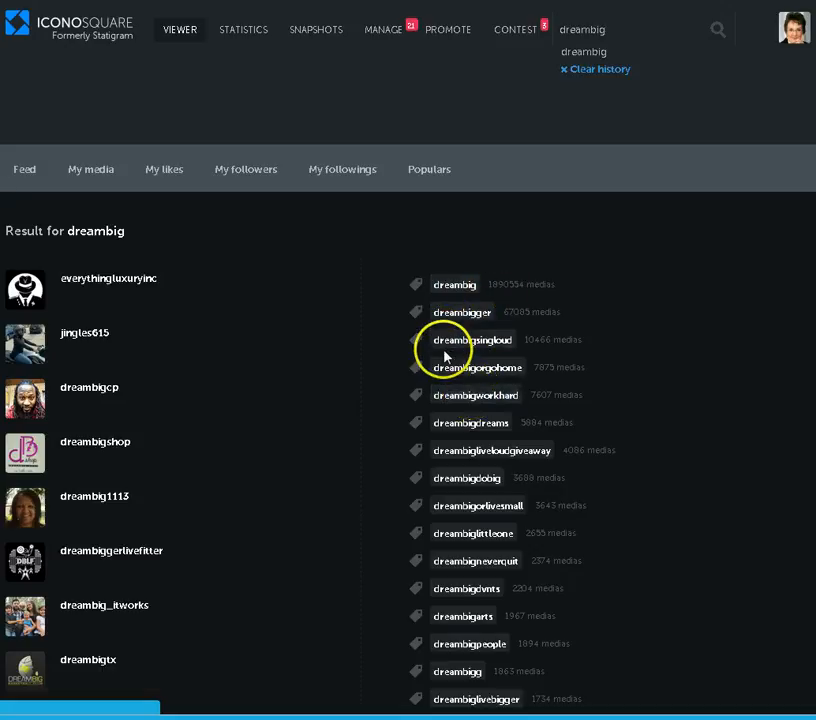
mouse_move(466, 378)
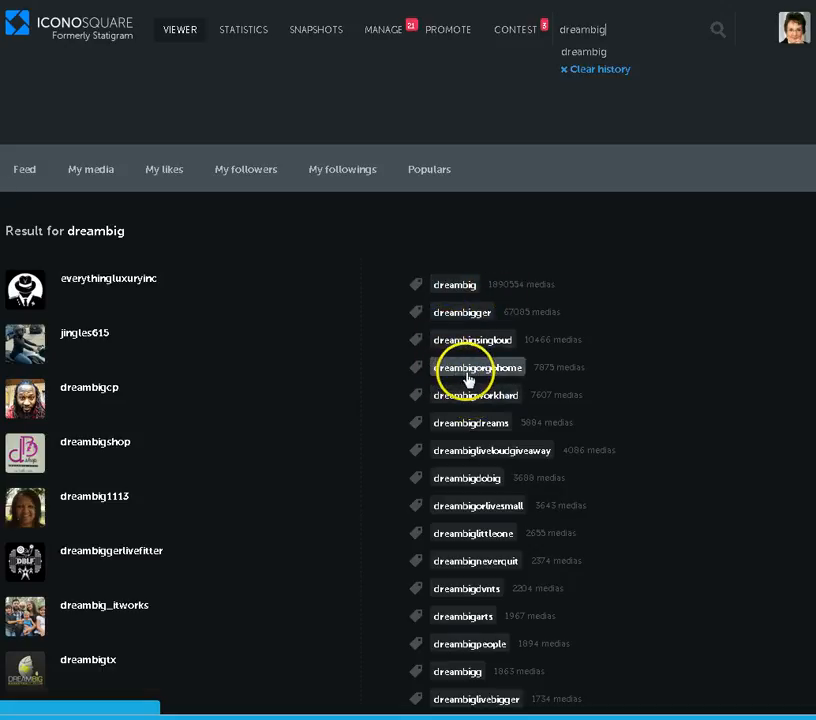
mouse_move(490, 382)
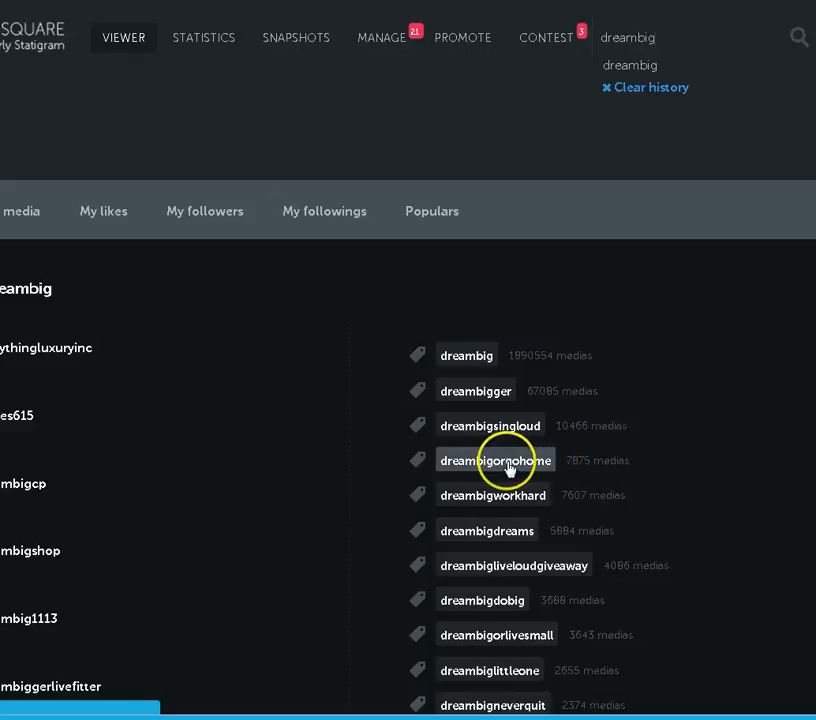
Browse the dreambigorgohome hashtag feed, scrolling down through its posts
click(492, 460)
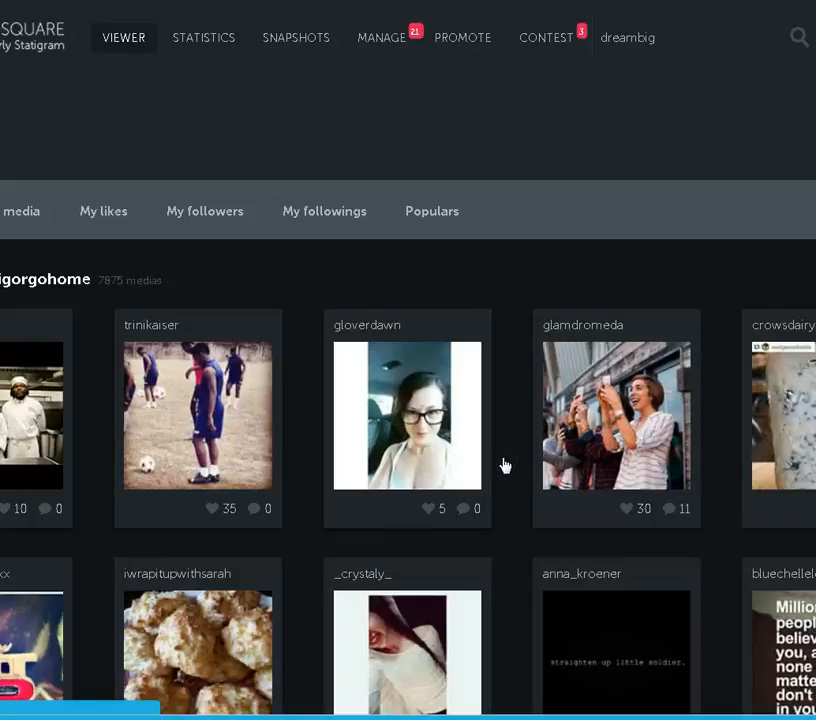
scroll(down, 3)
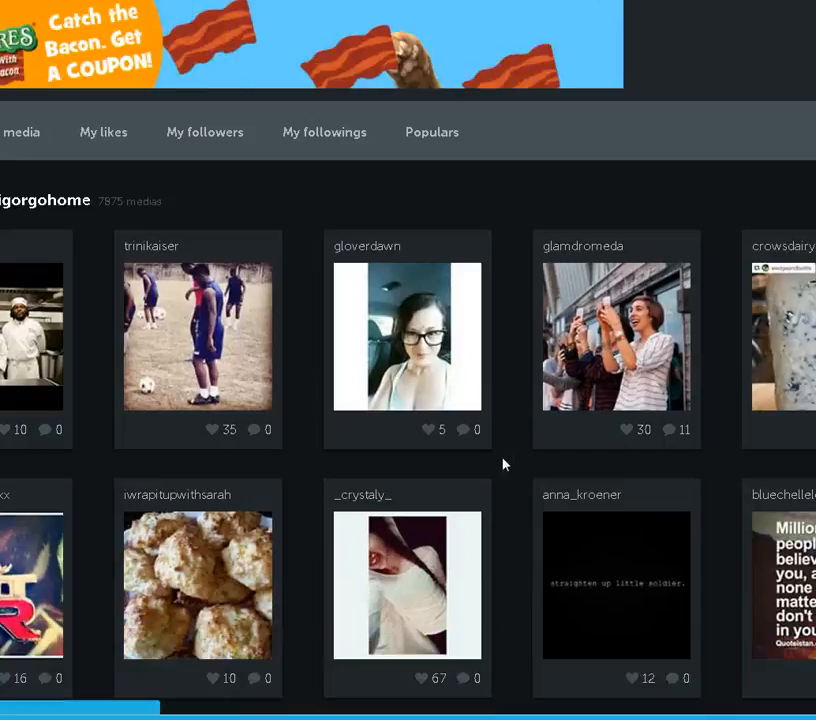
scroll(down, 3)
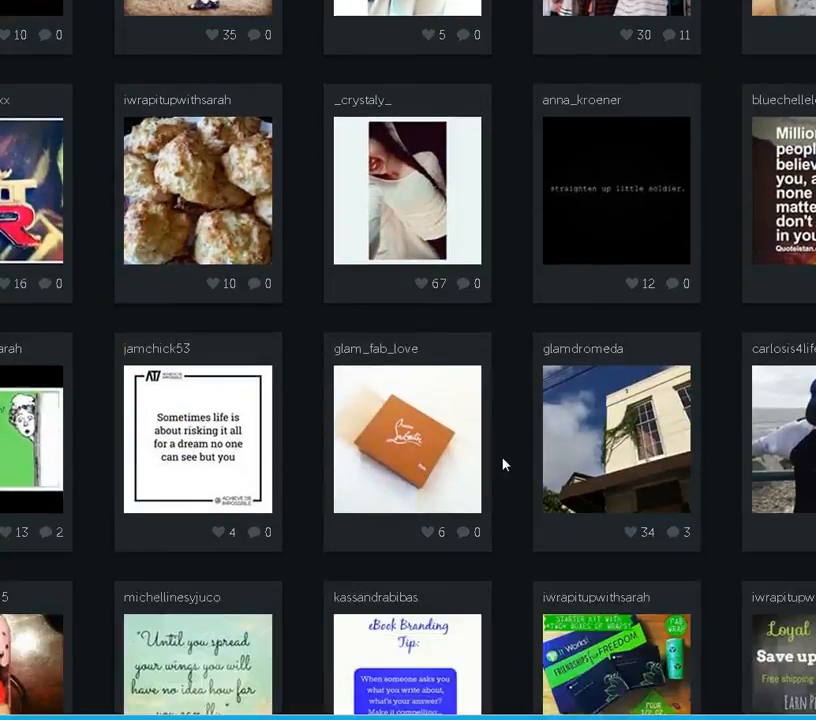
scroll(down, 3)
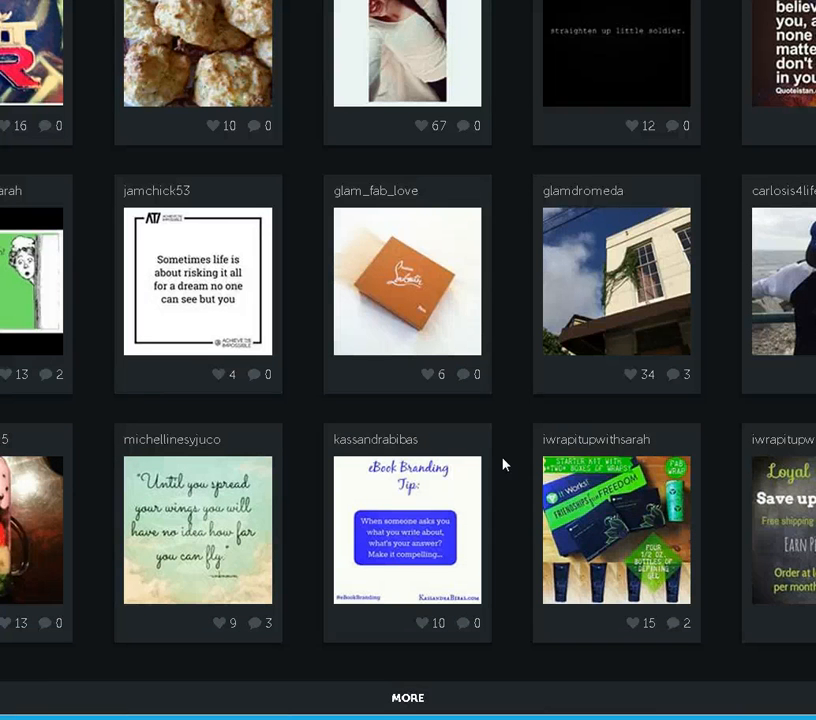
scroll(down, 3)
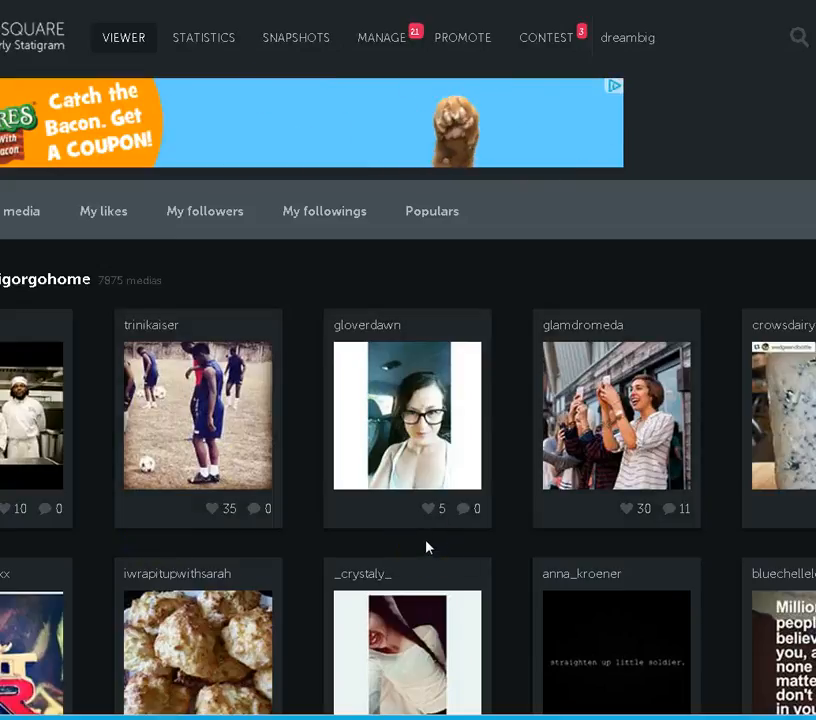
mouse_move(518, 420)
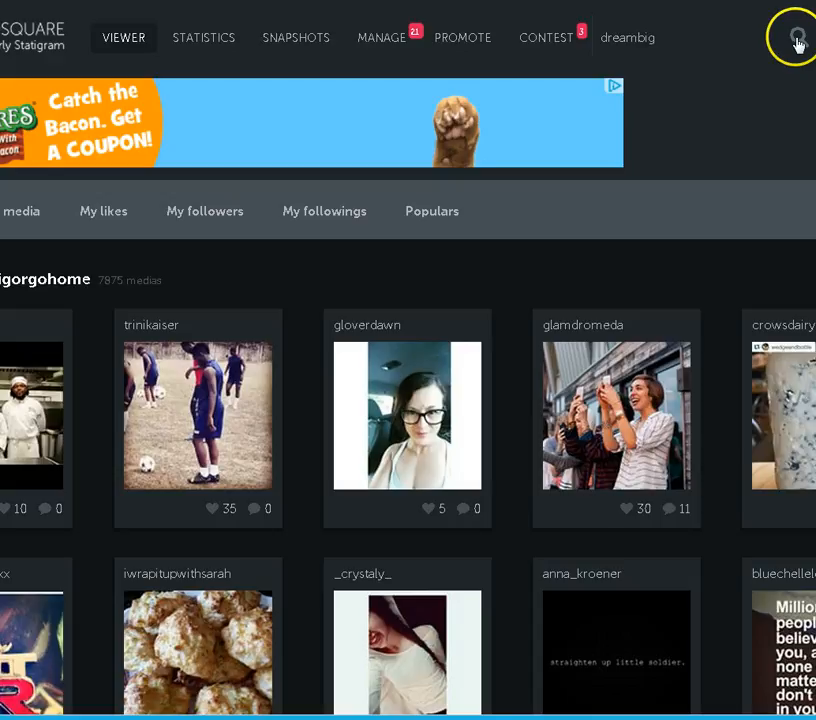
mouse_move(270, 312)
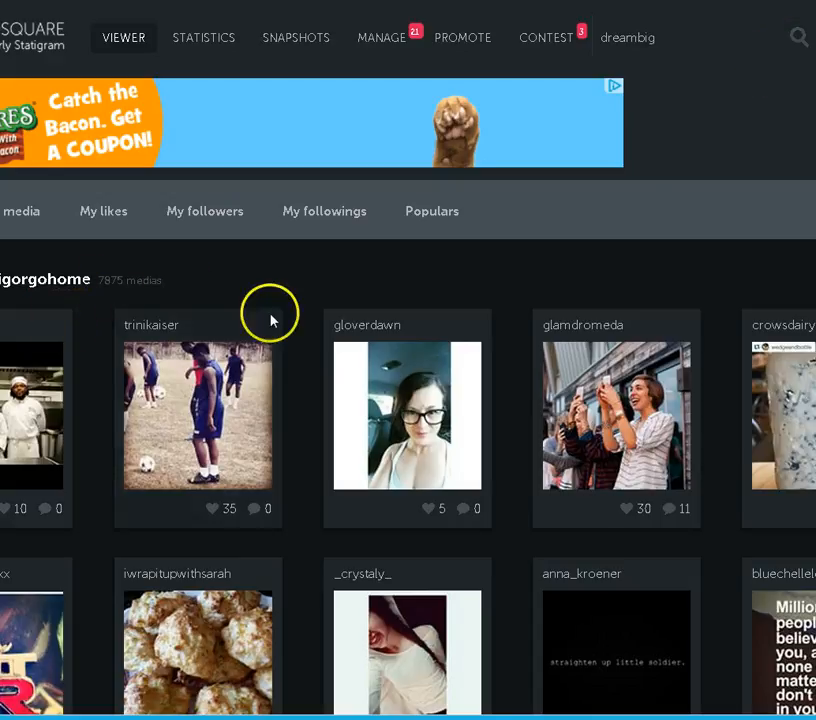
mouse_move(756, 24)
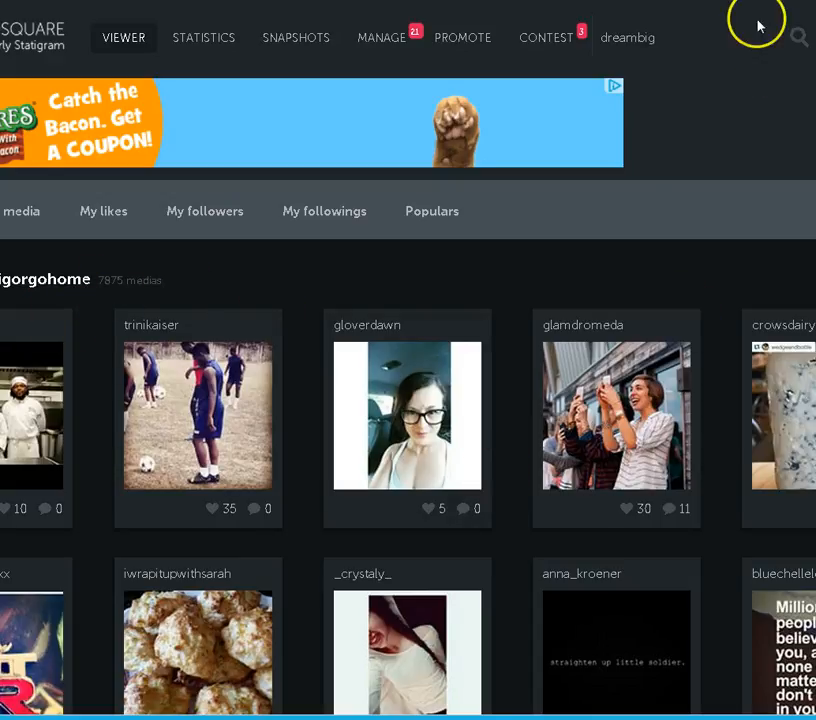
Leave the dreambigorgohome feed for the dreambig results and related hashtags
click(798, 36)
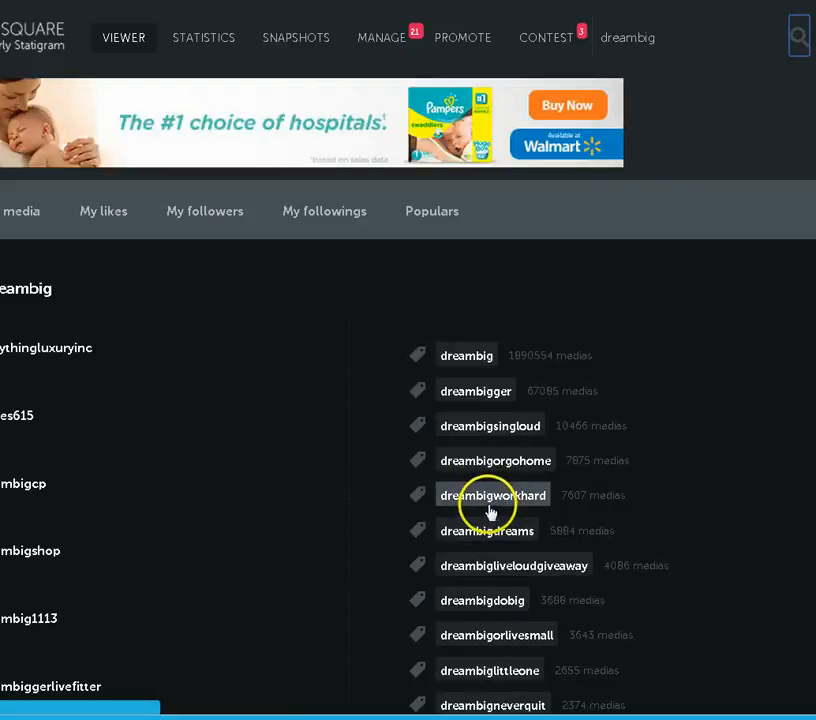
mouse_move(484, 504)
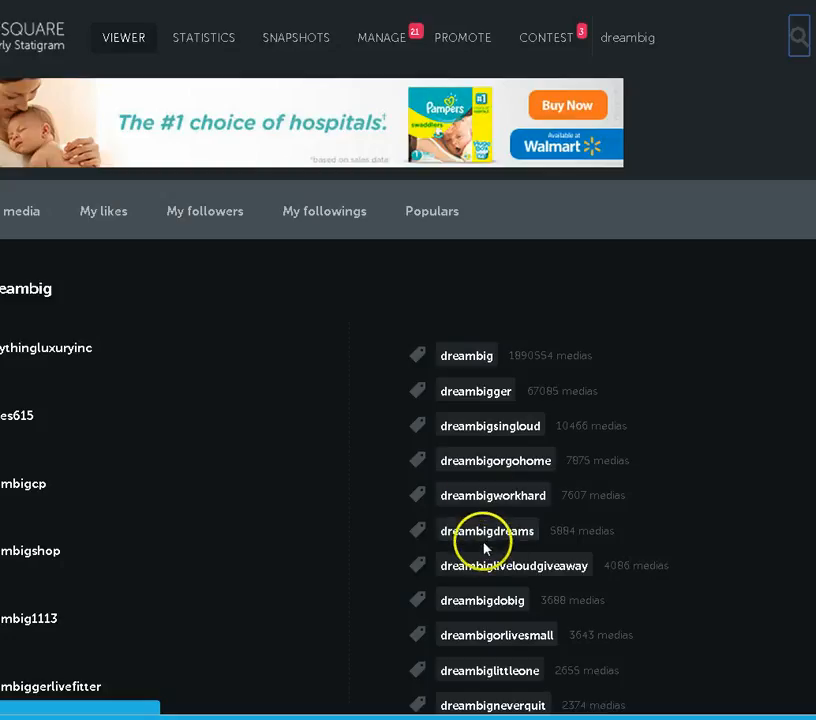
Browse the dreambigdreams feed and view a north_carolina_mobile_detail post with its tags and likes
click(490, 532)
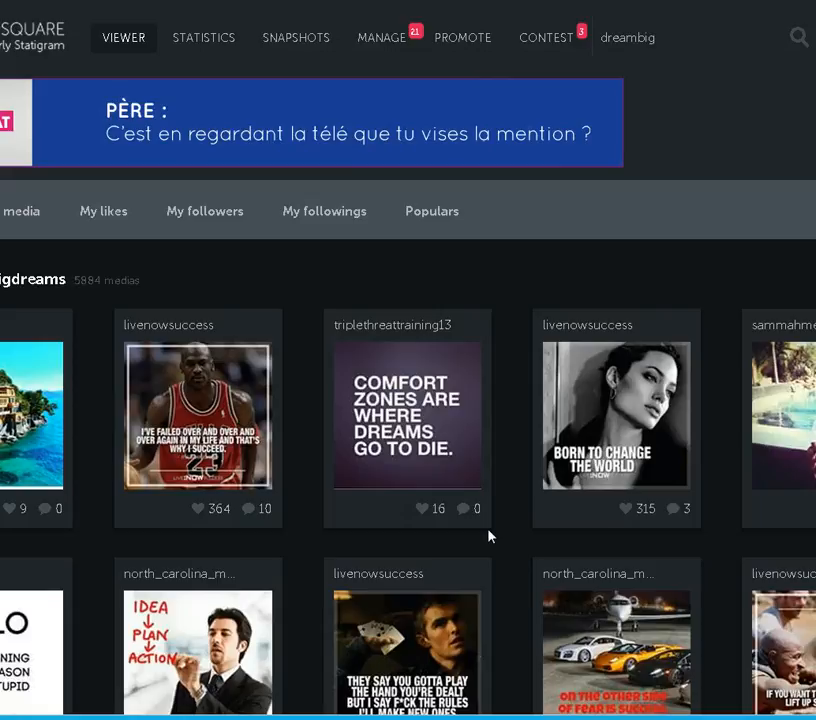
scroll(down, 3)
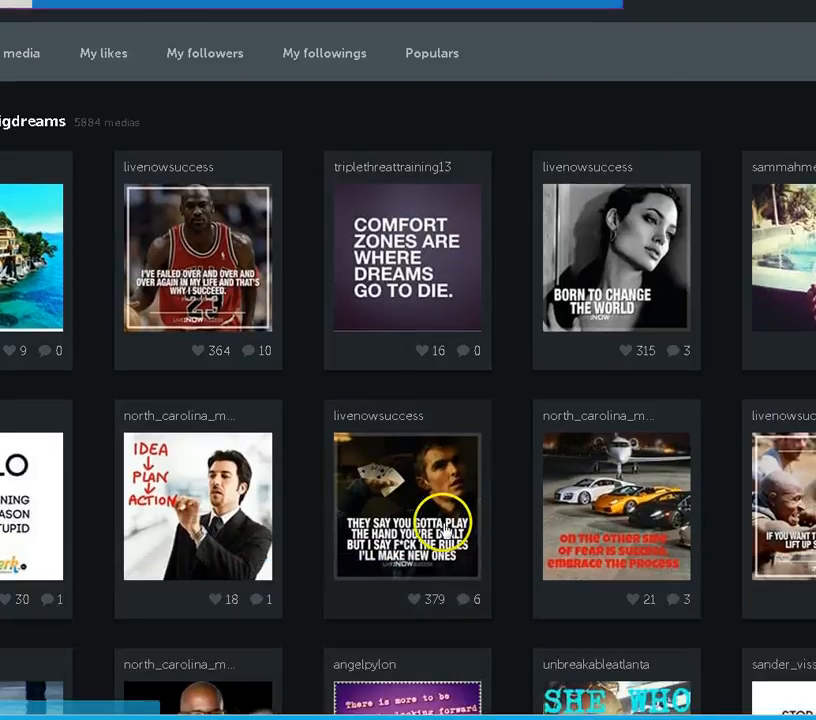
scroll(down, 3)
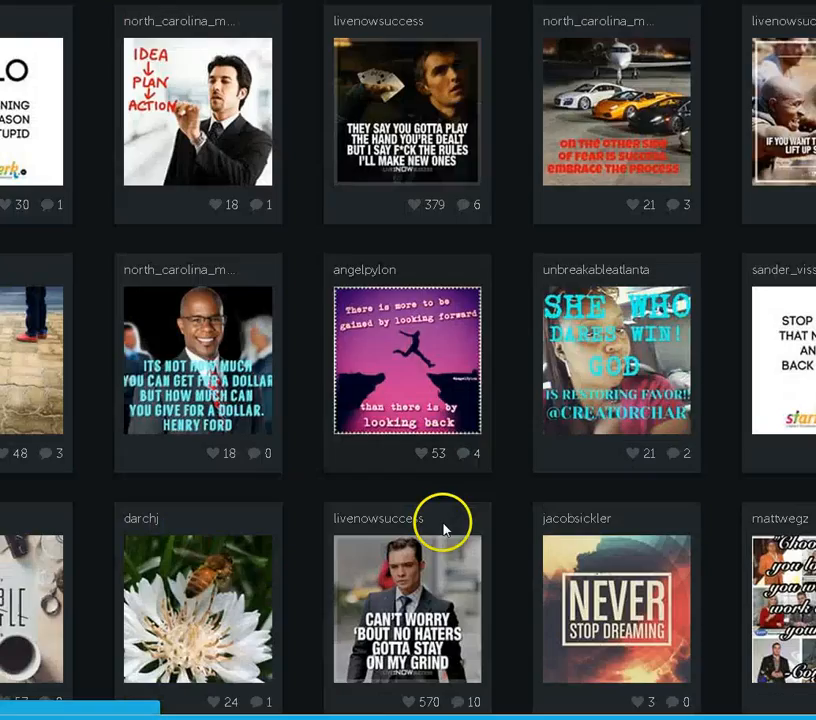
scroll(down, 3)
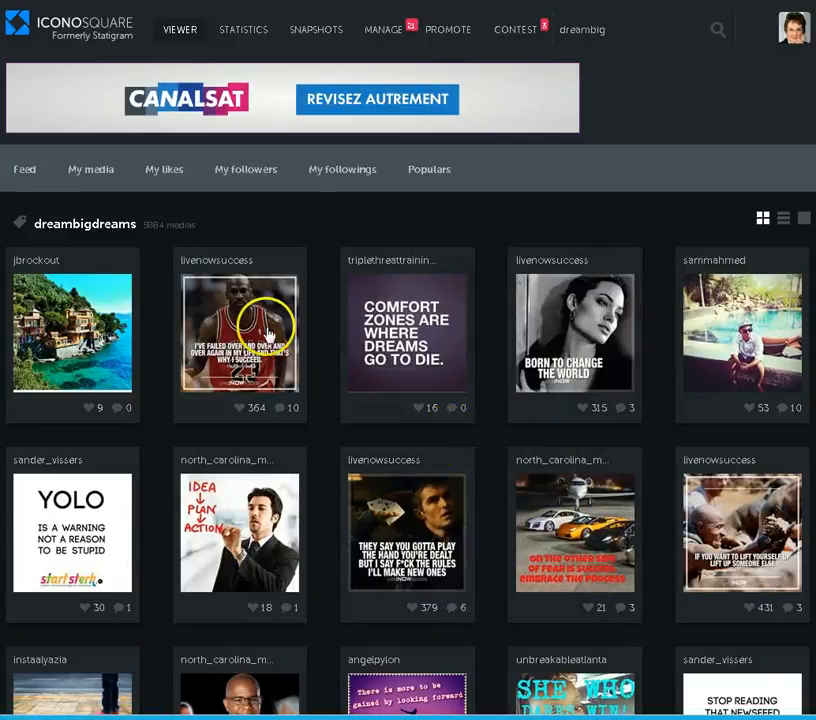
mouse_move(278, 496)
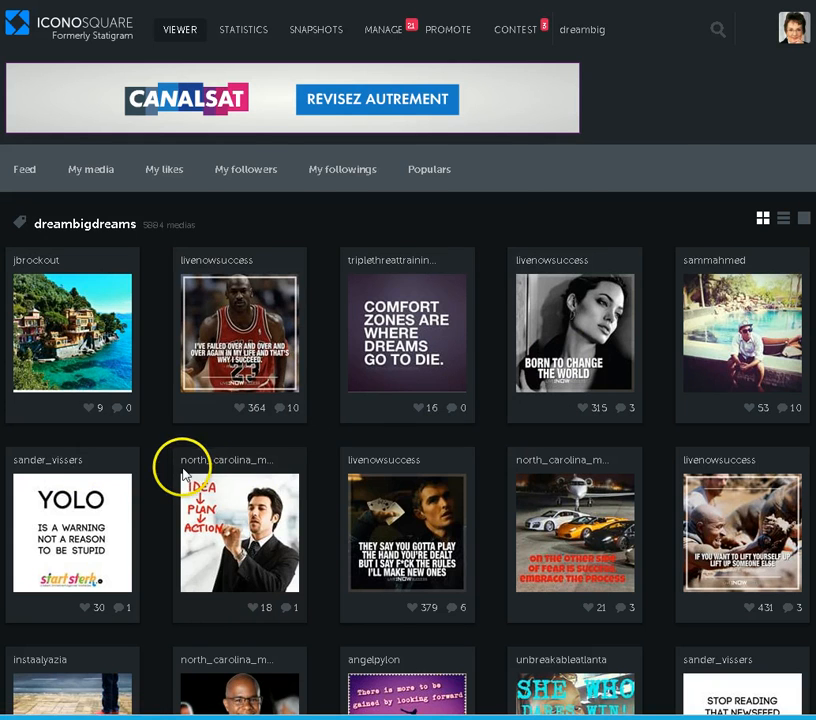
scroll(down, 3)
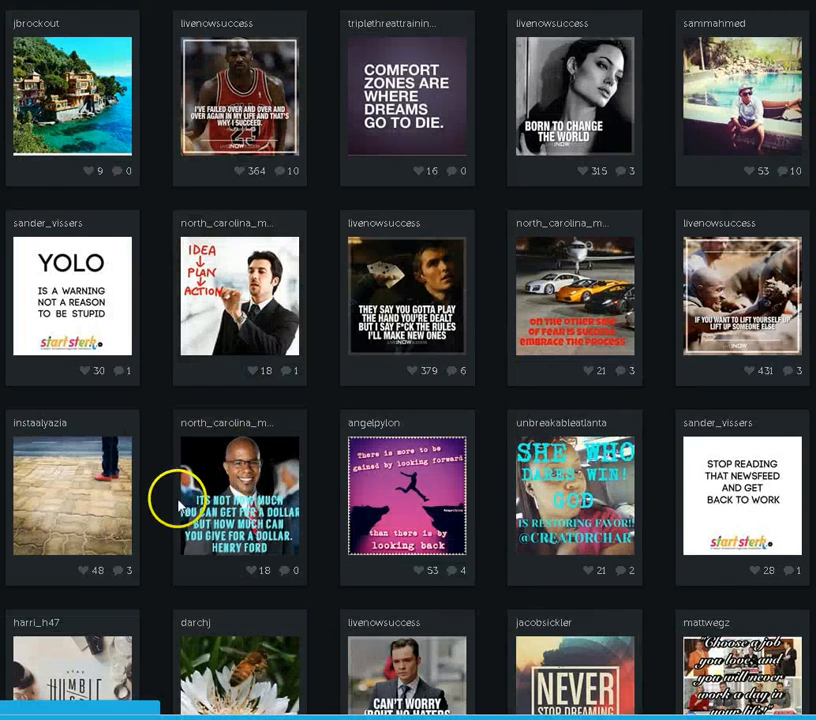
click(240, 494)
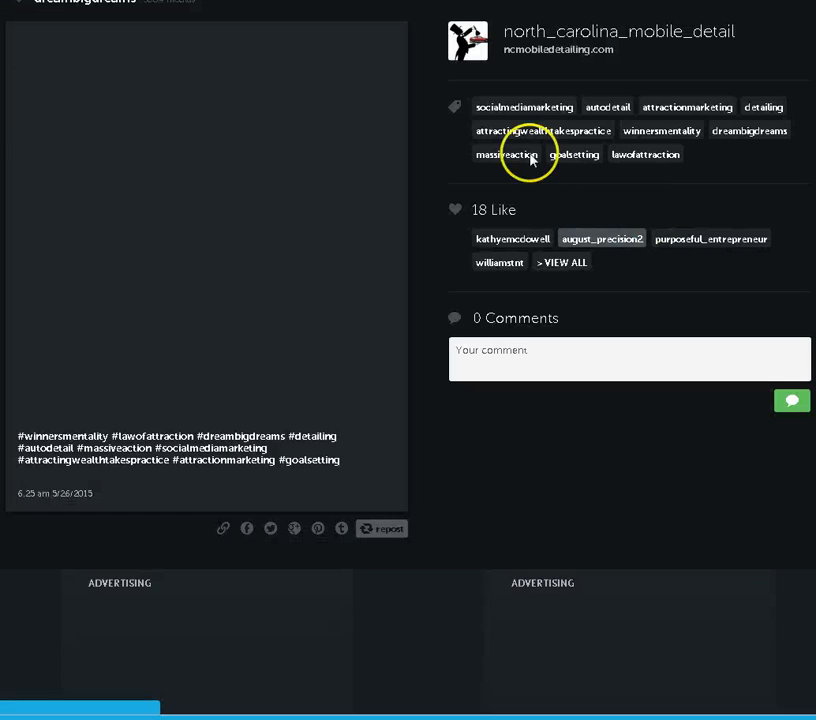